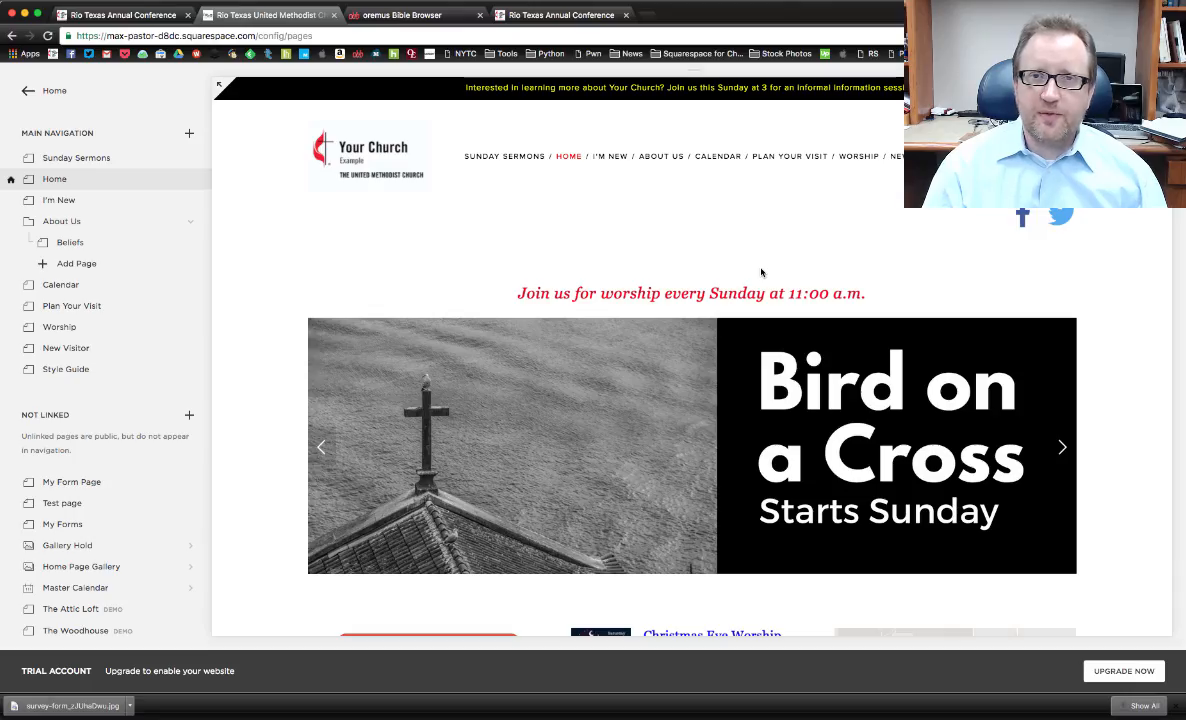
Open the Beliefs page under About Us to show What We Believe.
left_click(1062, 447)
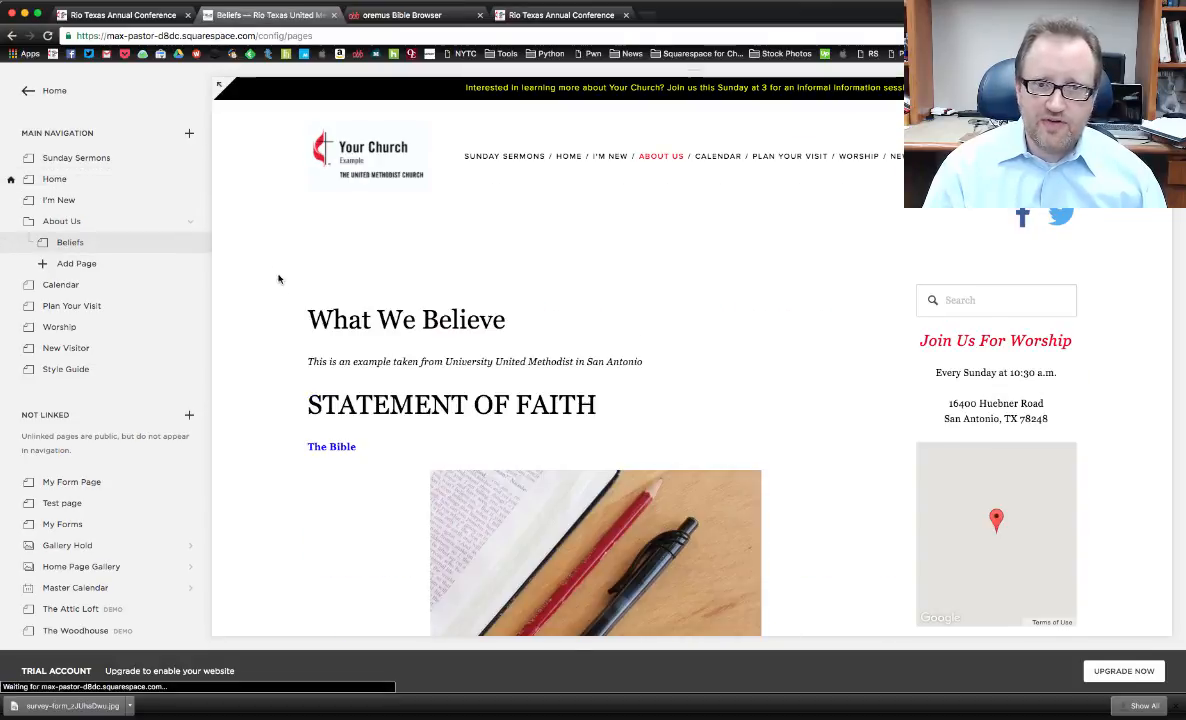
Edit the Beliefs page and show the Bible-and-pens image's Clickthrough URL setting.
scroll("down", 3)
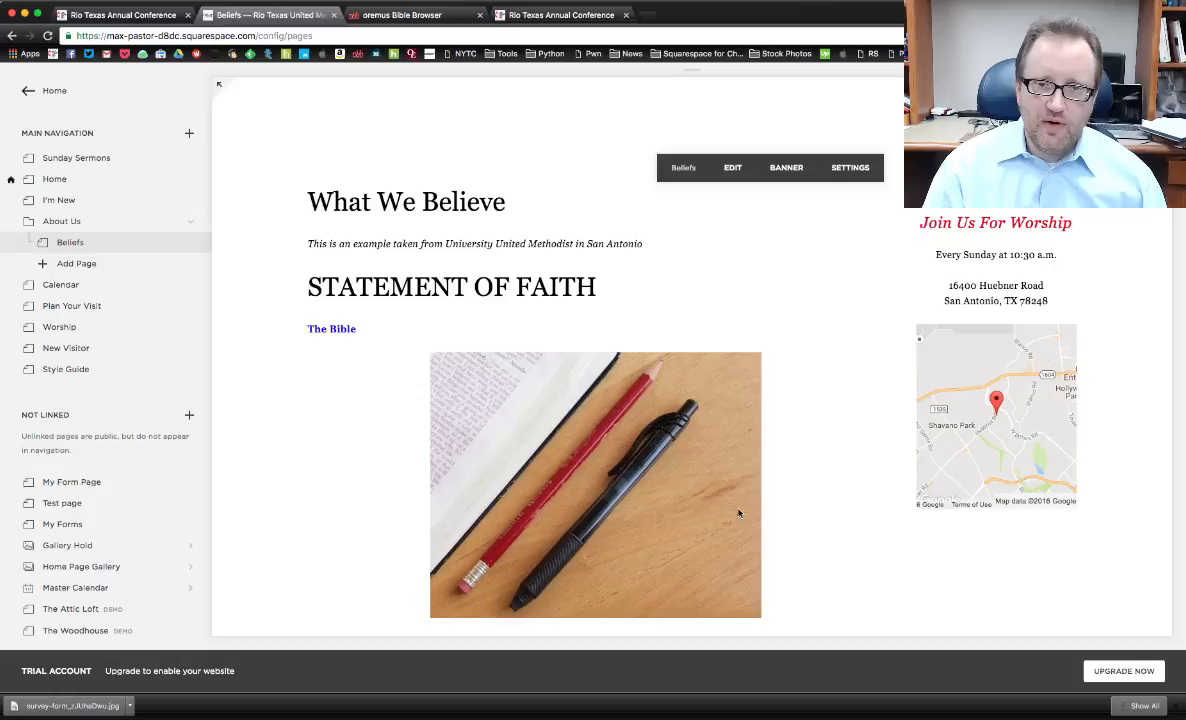
mouse_move(730, 190)
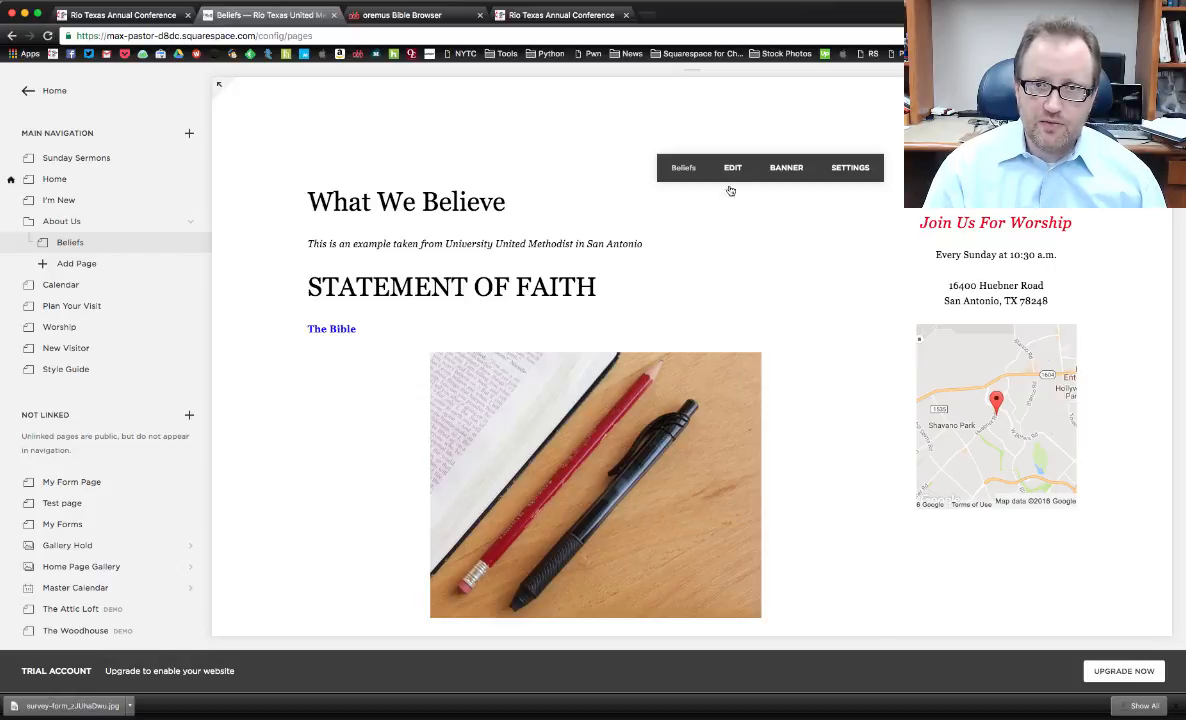
left_click(732, 167)
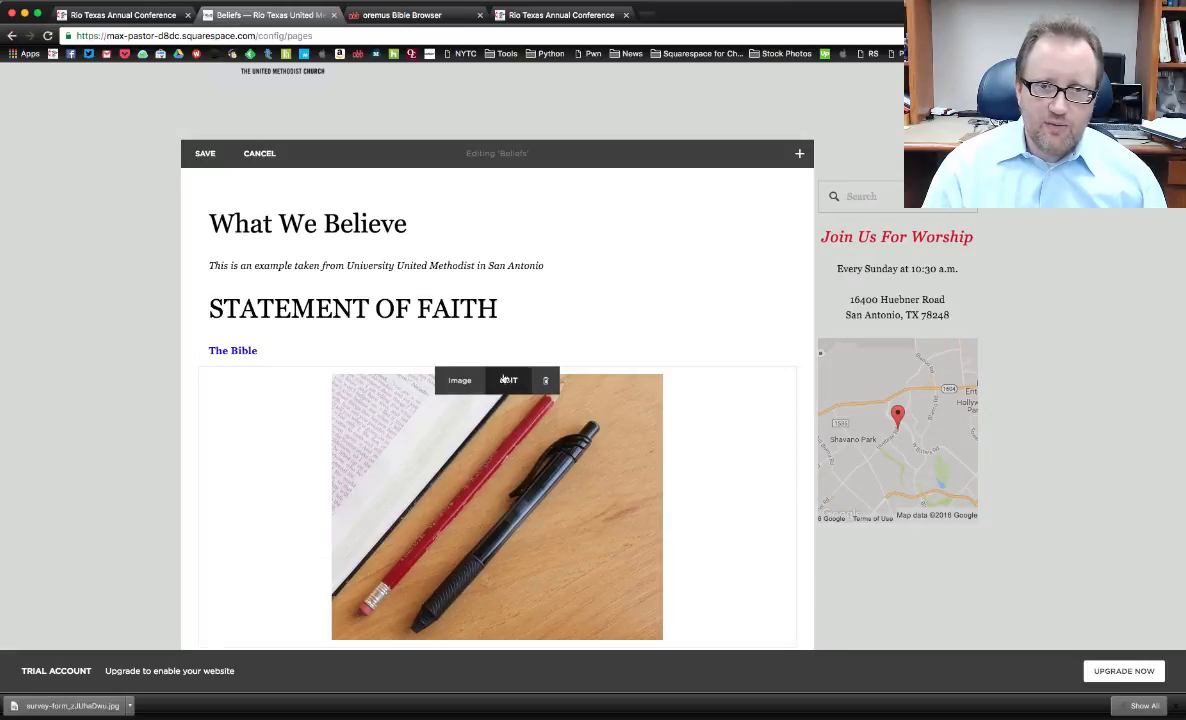
left_click(508, 380)
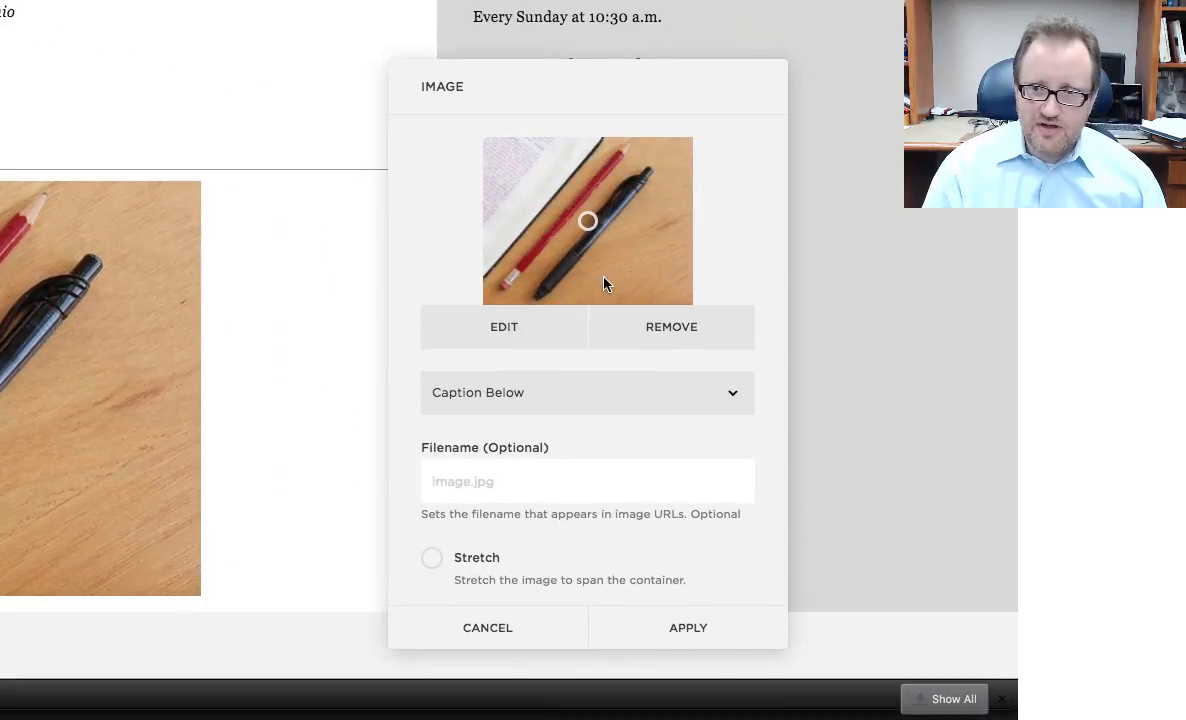
scroll("down", 3)
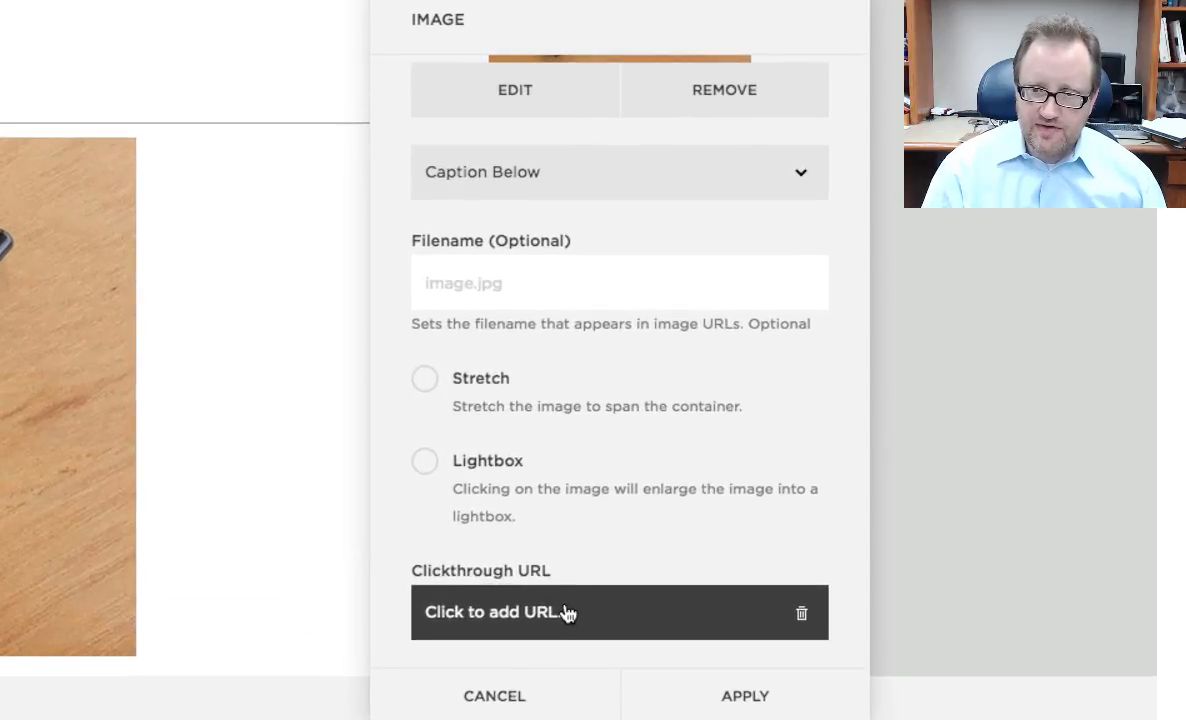
left_click(497, 612)
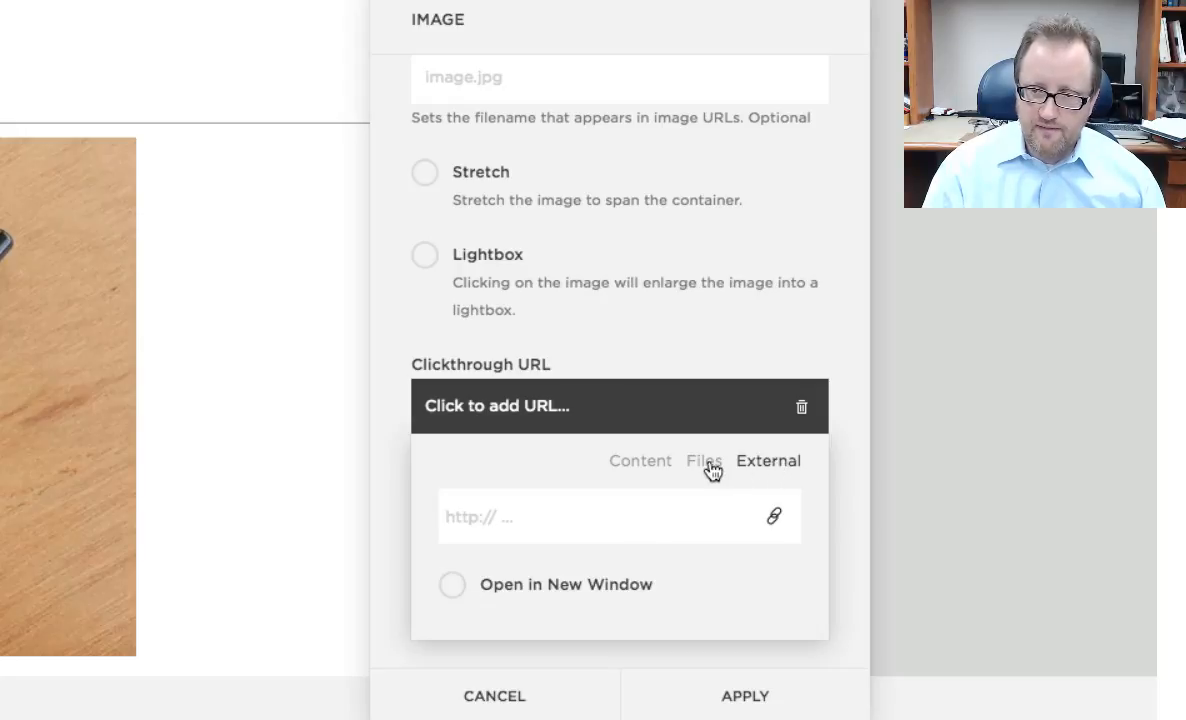
mouse_move(617, 465)
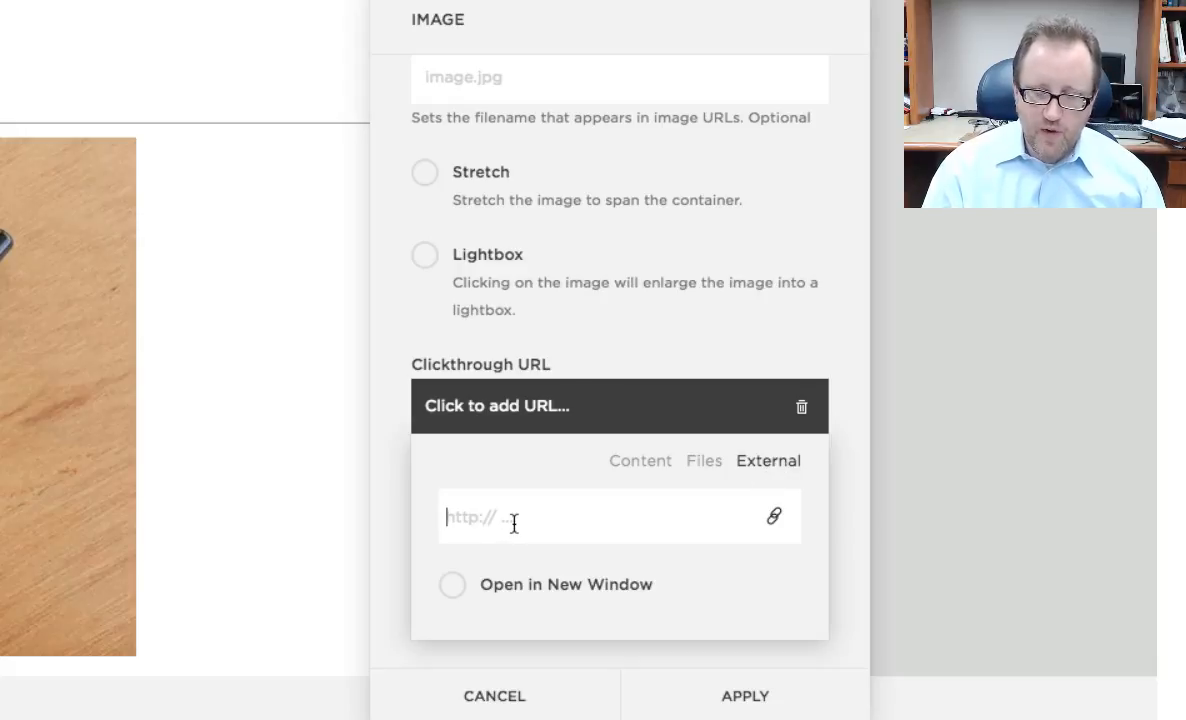
type("http://bible.oremus.org/")
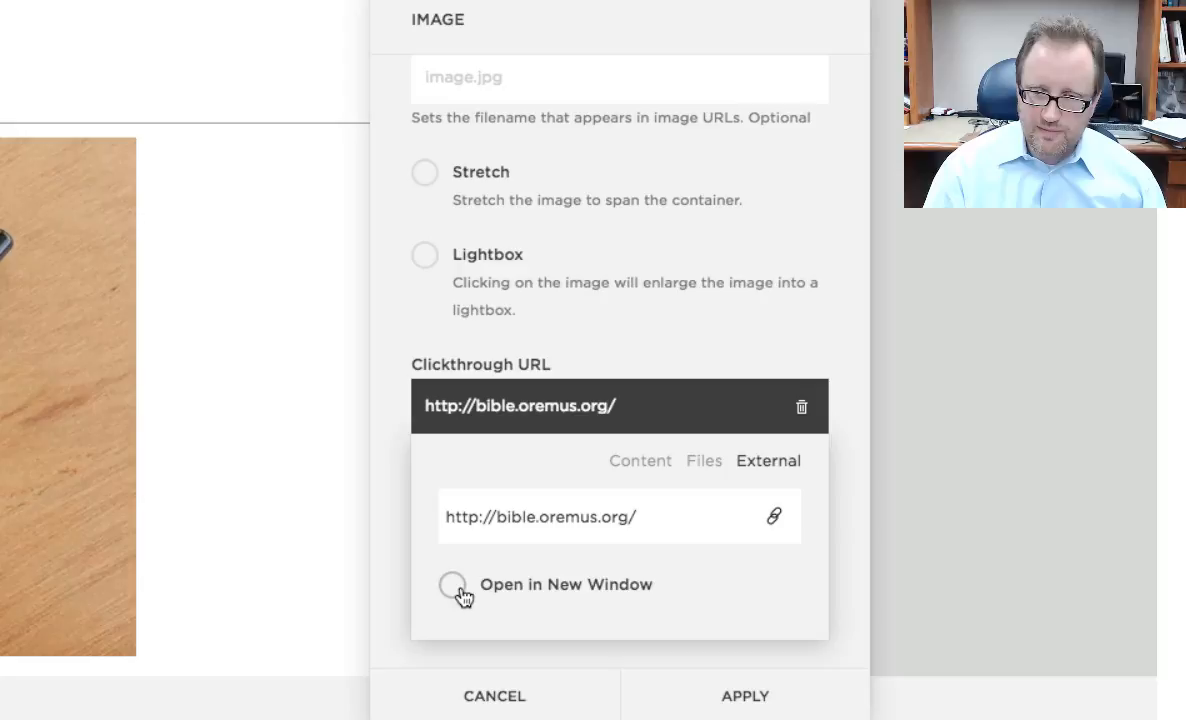
left_click(452, 586)
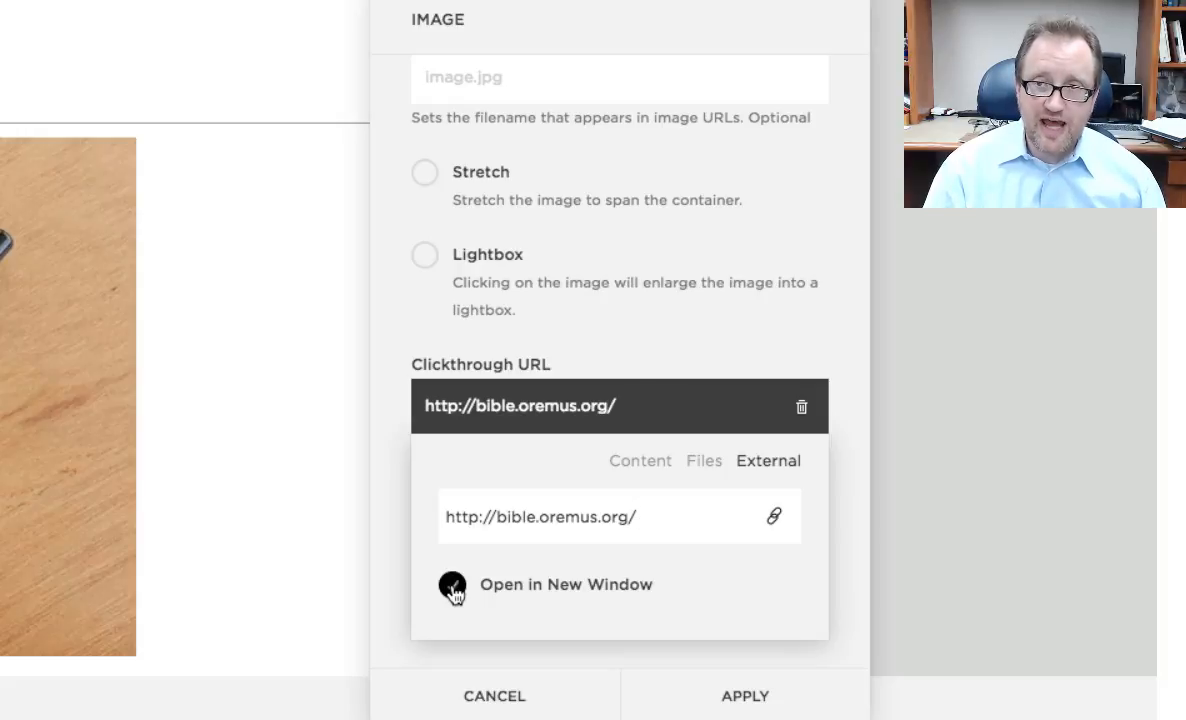
left_click(451, 584)
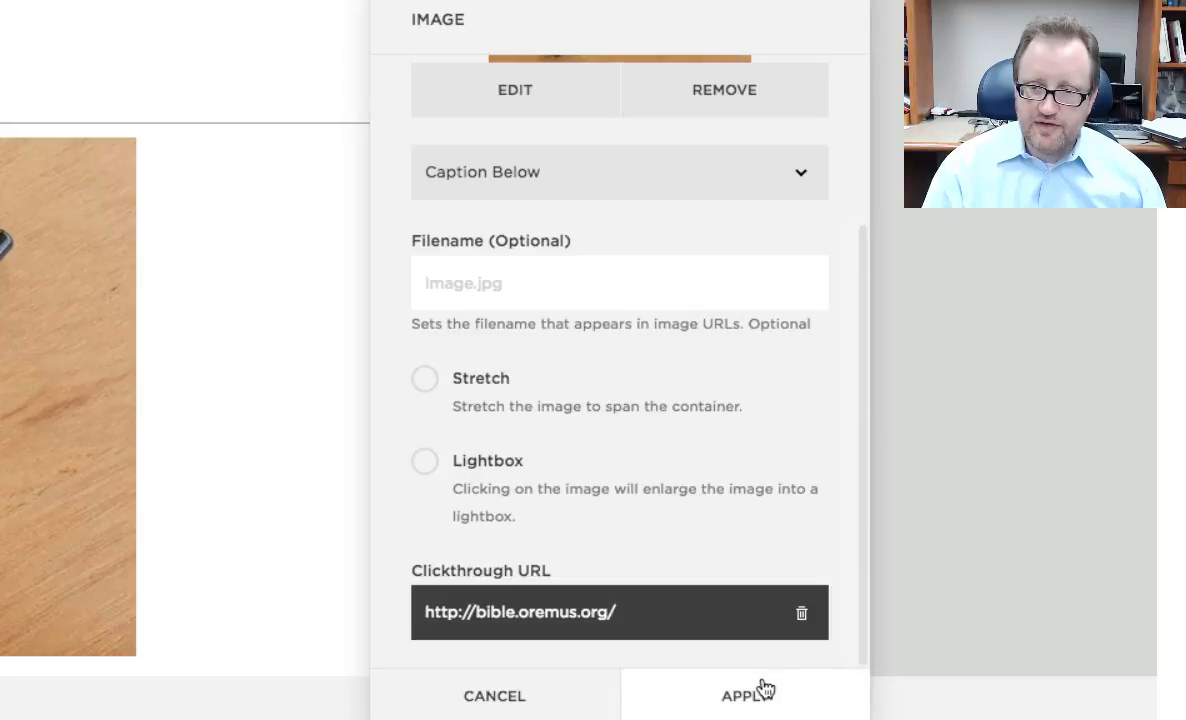
left_click(747, 696)
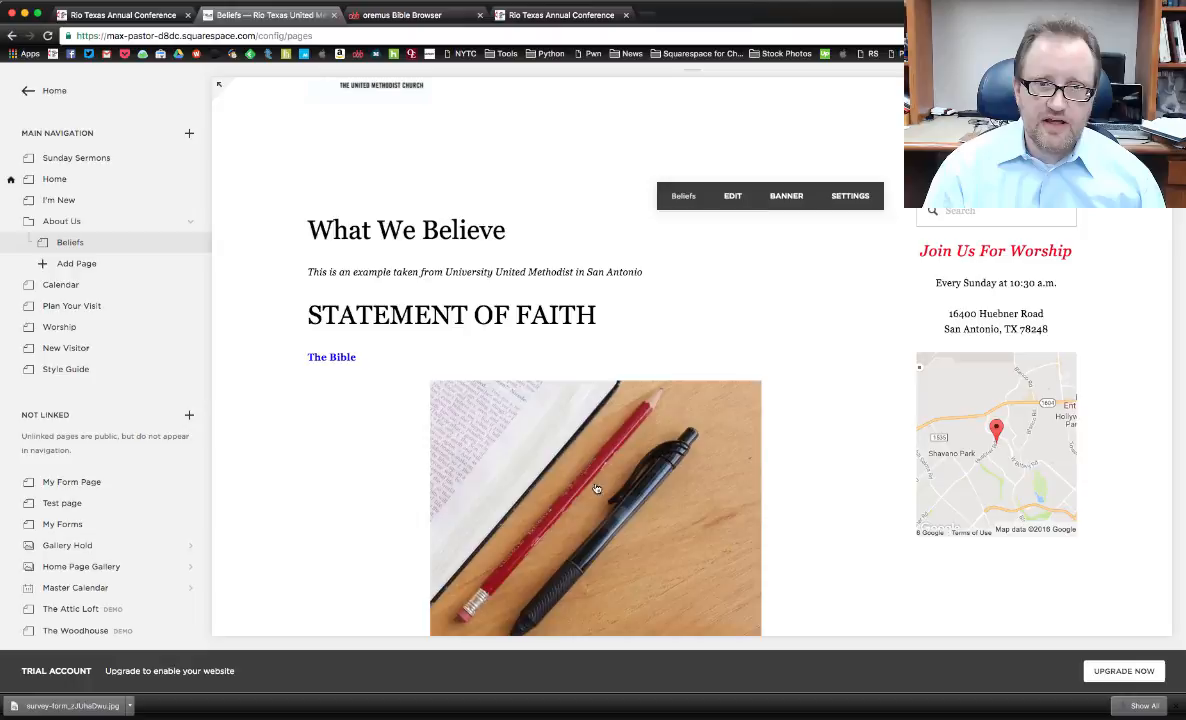
Test that the Bible image opens oremus Bible Browser in a new tab, then return.
left_click(401, 15)
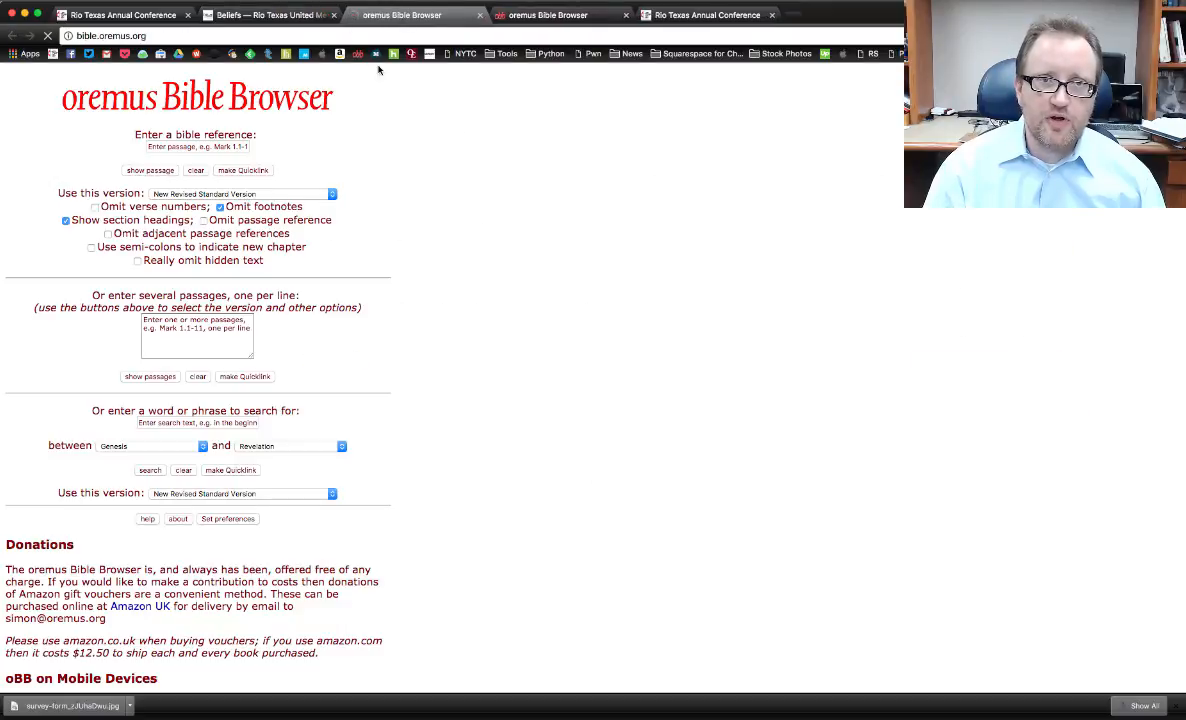
left_click(197, 146)
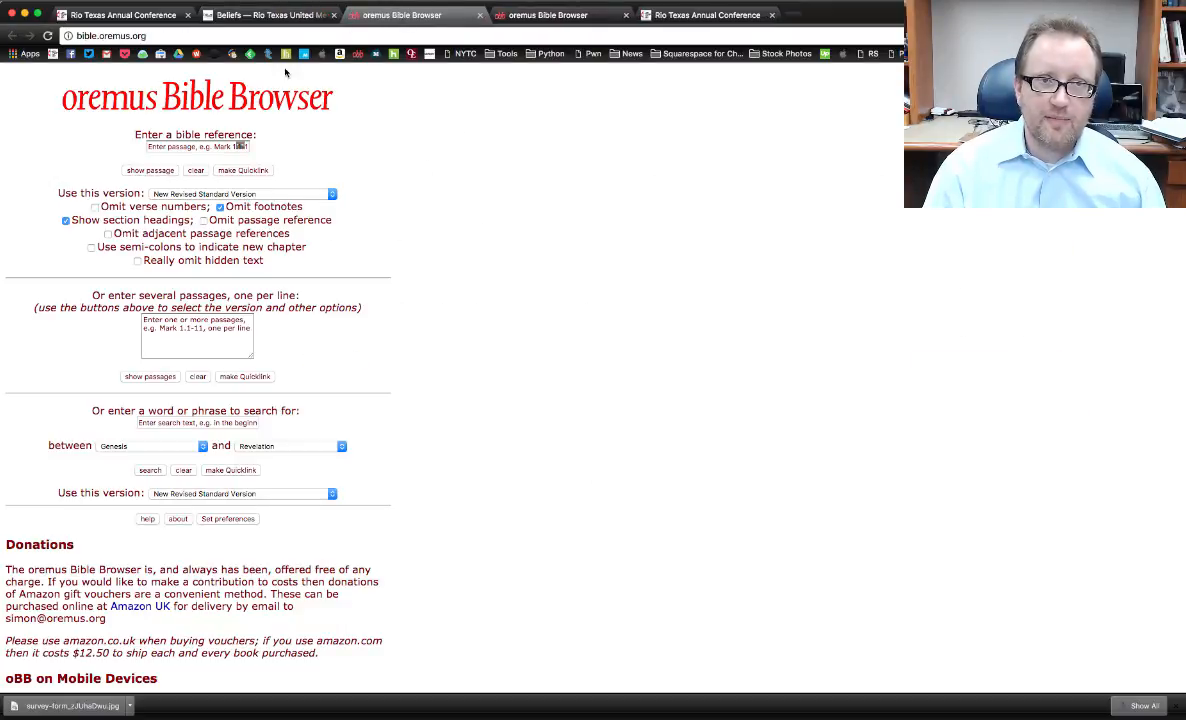
left_click(270, 15)
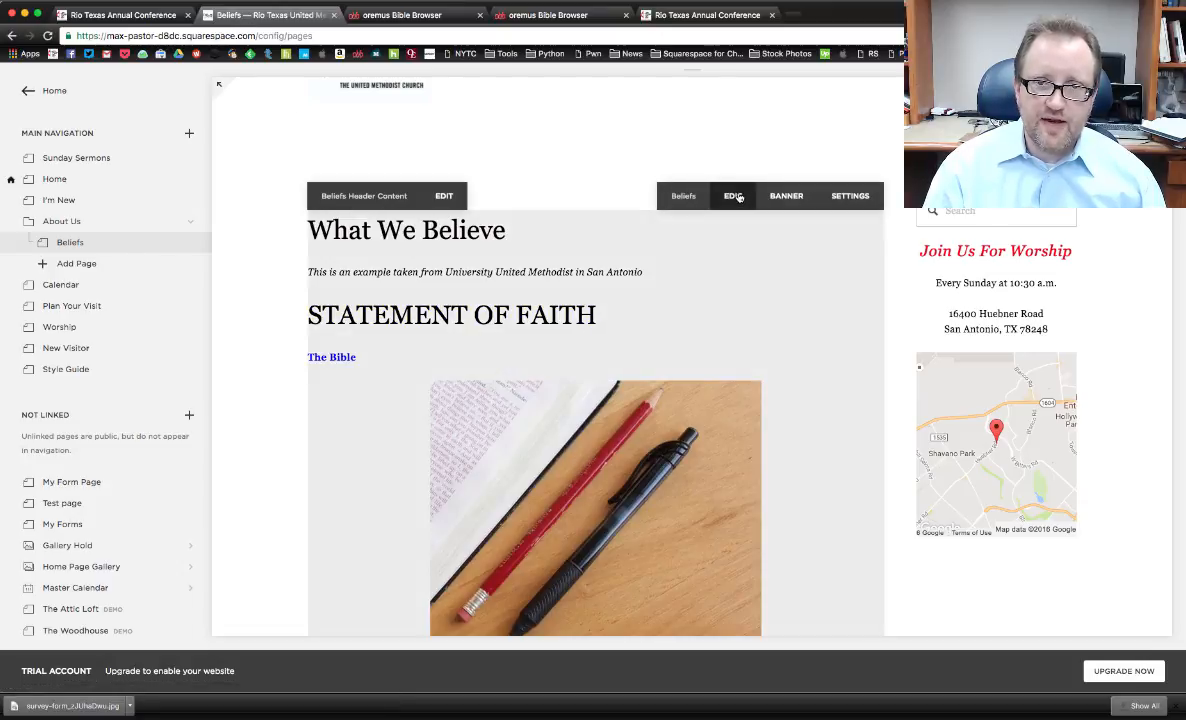
Edit the Worship section's concert photo and bring up its link options.
left_click(732, 195)
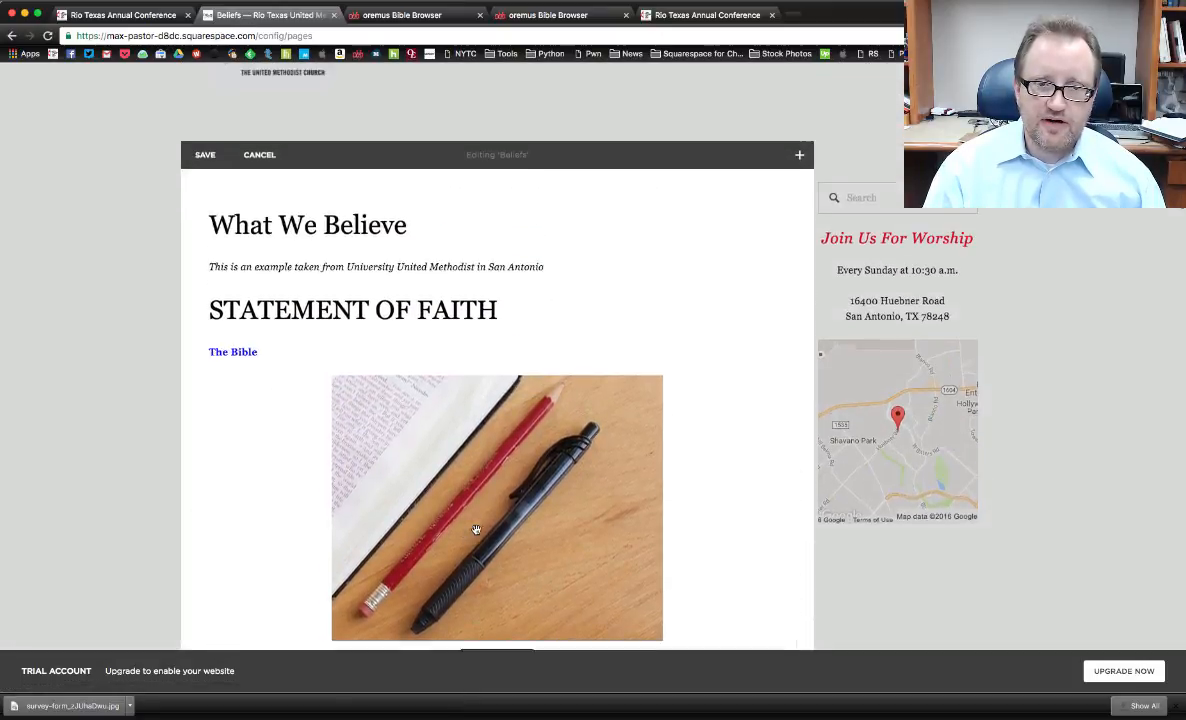
scroll("down", 3)
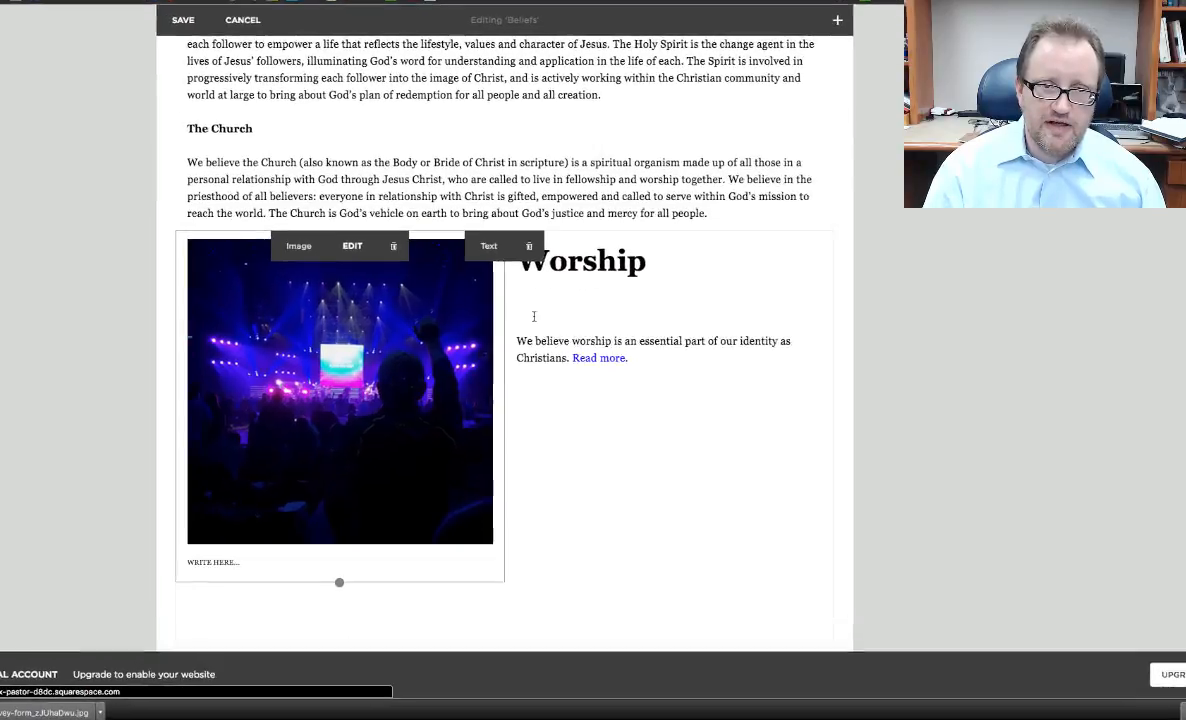
left_click(351, 246)
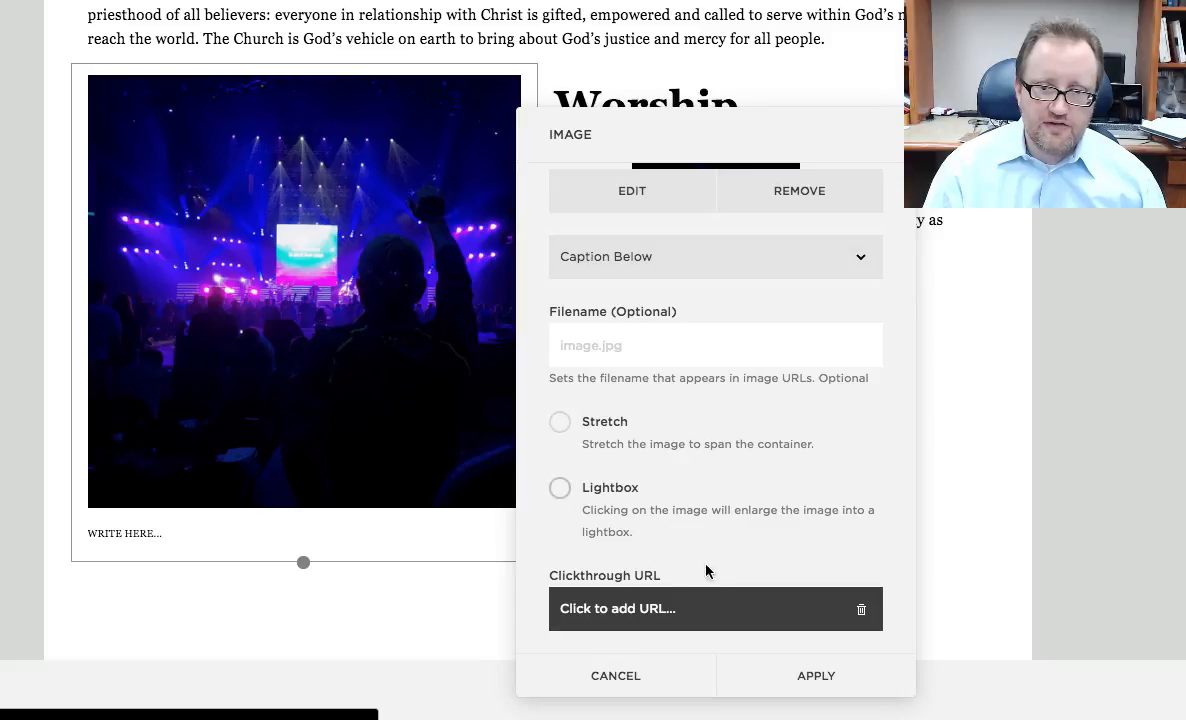
left_click(617, 608)
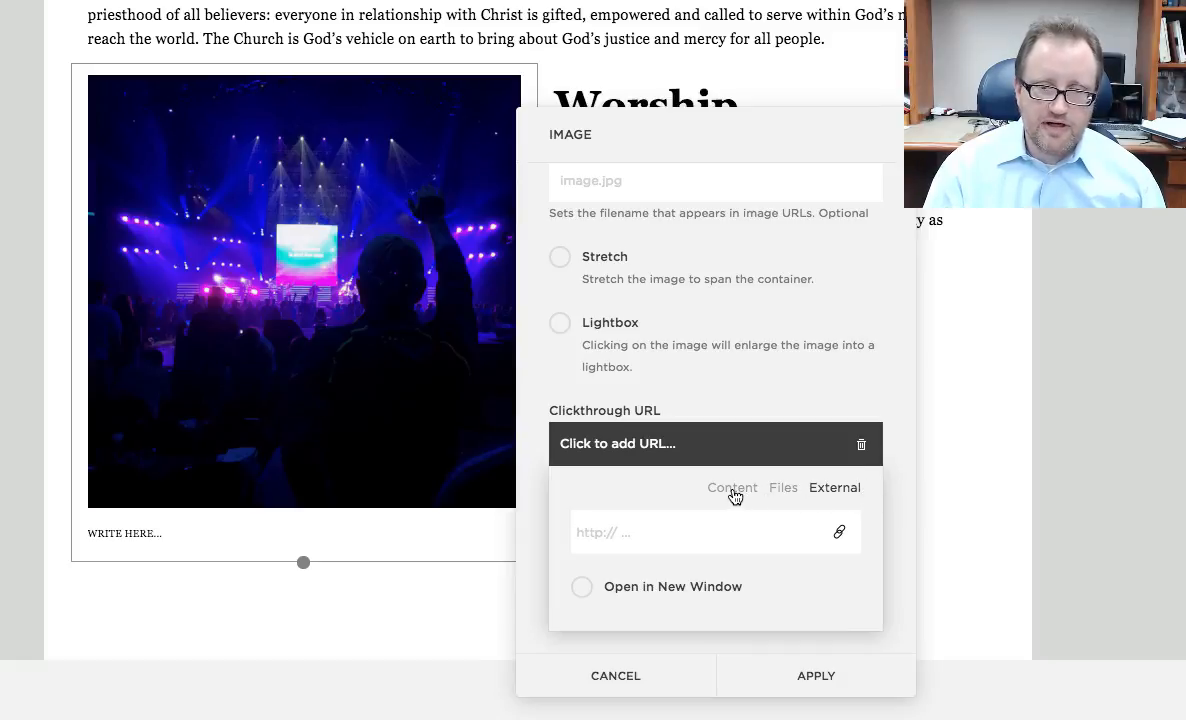
Choose Worship from the Content page list as the photo's link and apply.
left_click(732, 487)
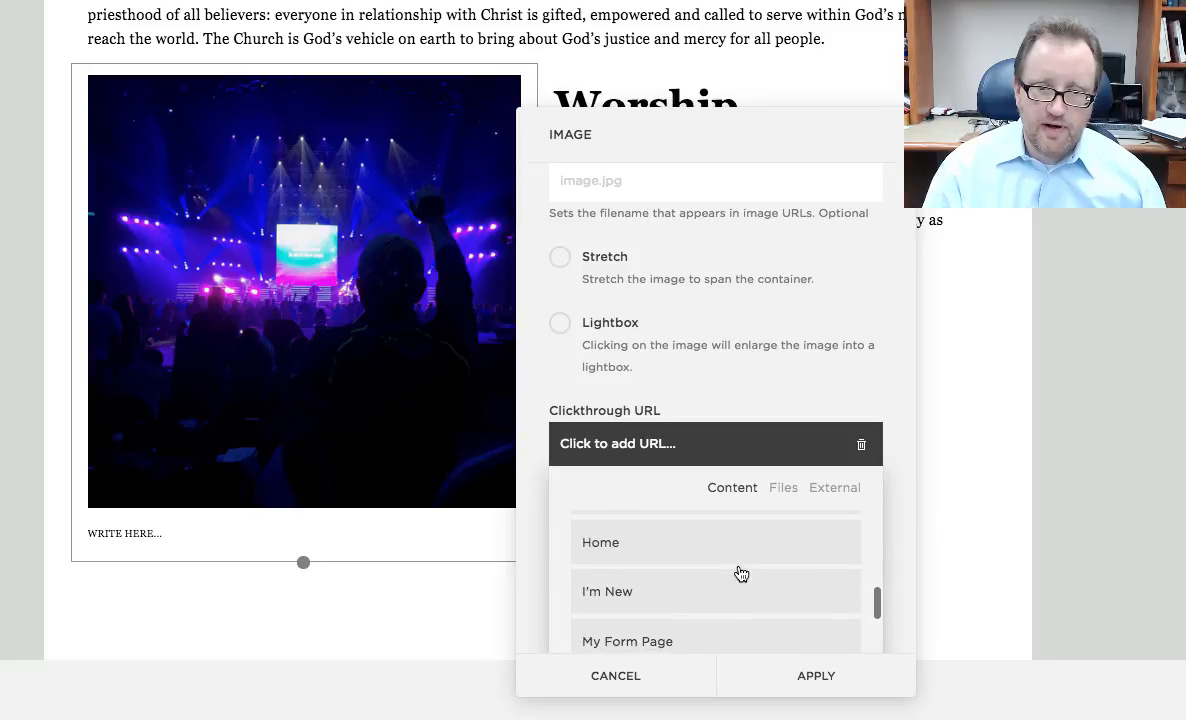
scroll("down", 3)
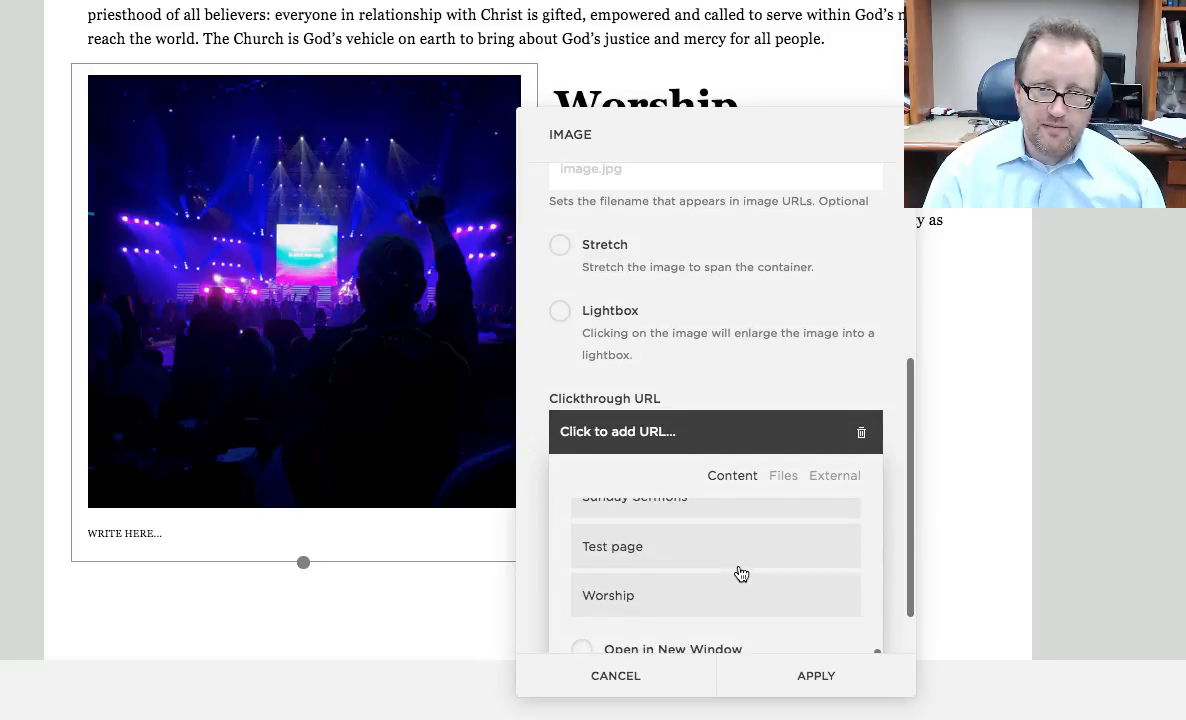
left_click(608, 595)
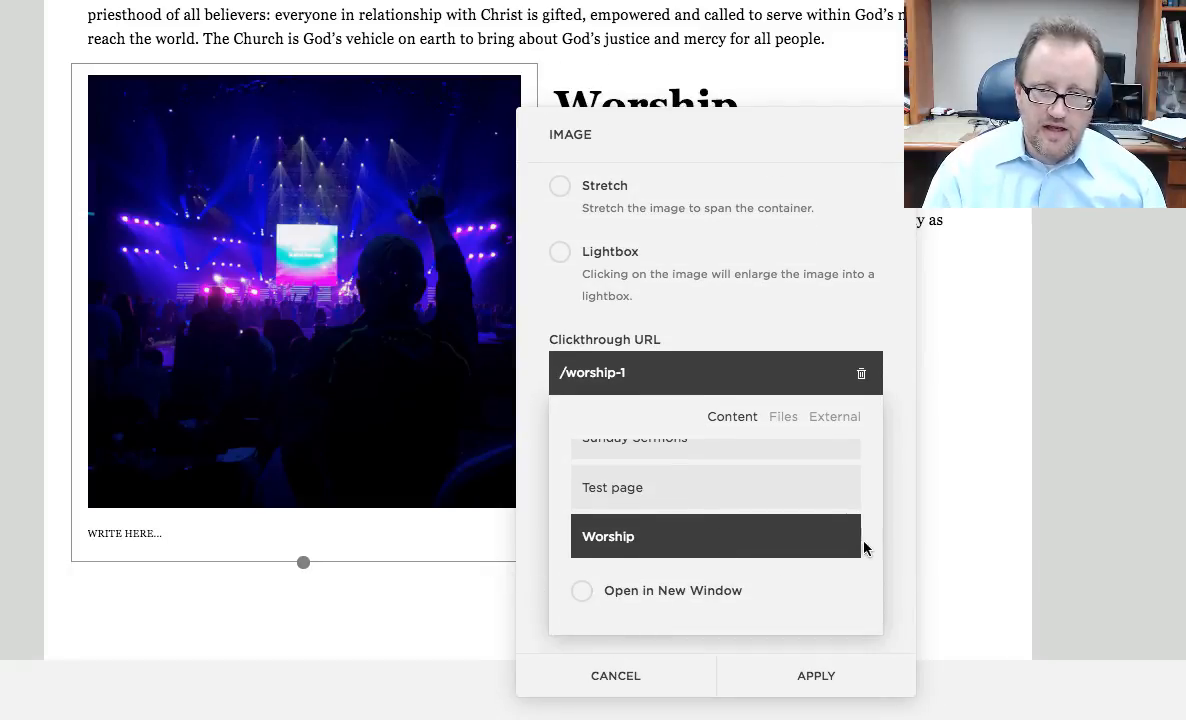
left_click(816, 675)
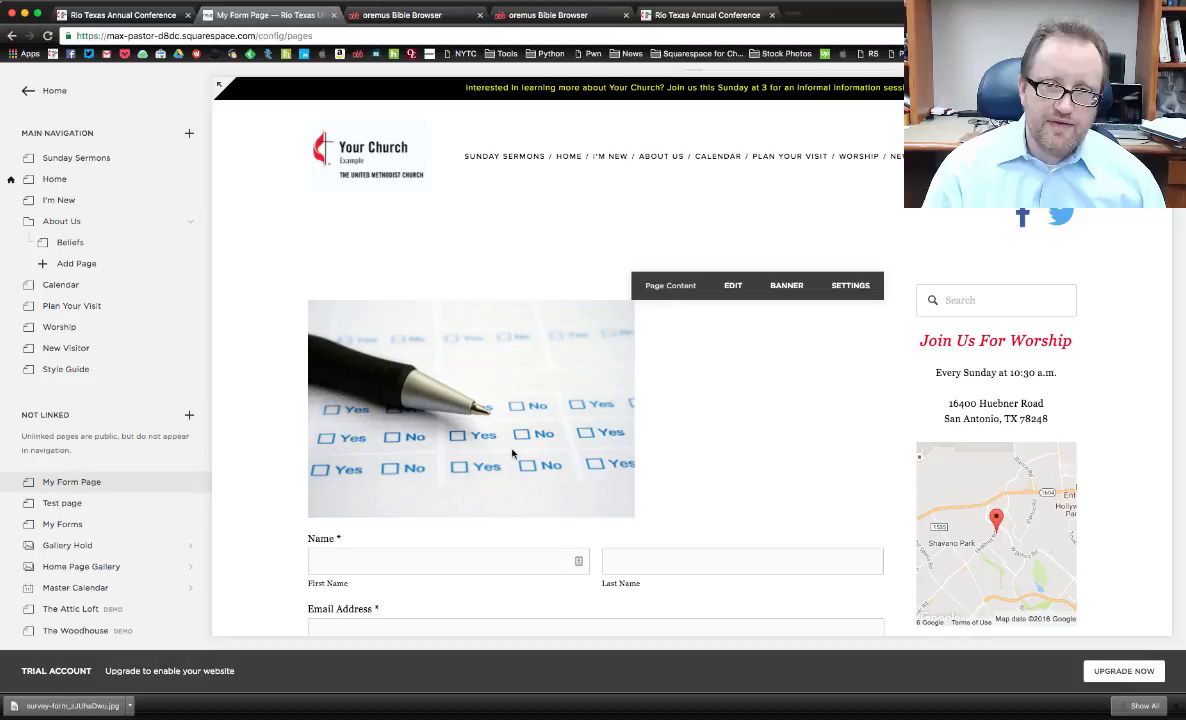
mouse_move(556, 458)
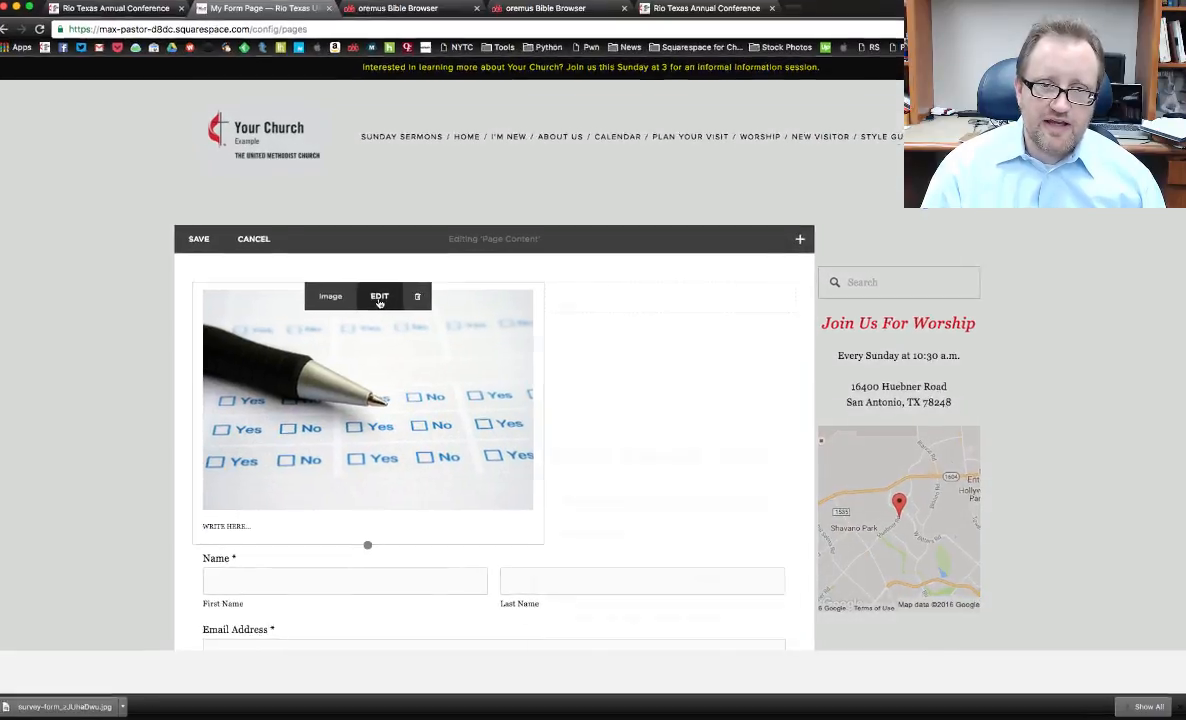
Link the checklist image to uploaded Conference Room AV.pdf, opening in a new window.
left_click(380, 296)
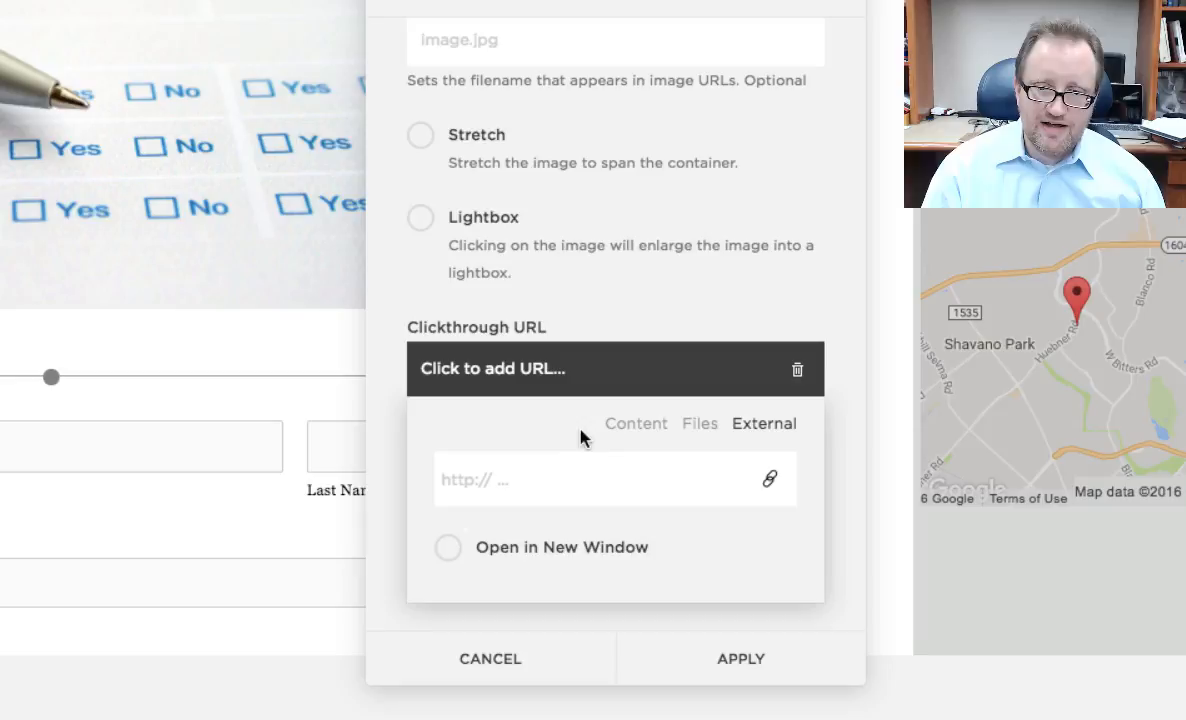
left_click(699, 423)
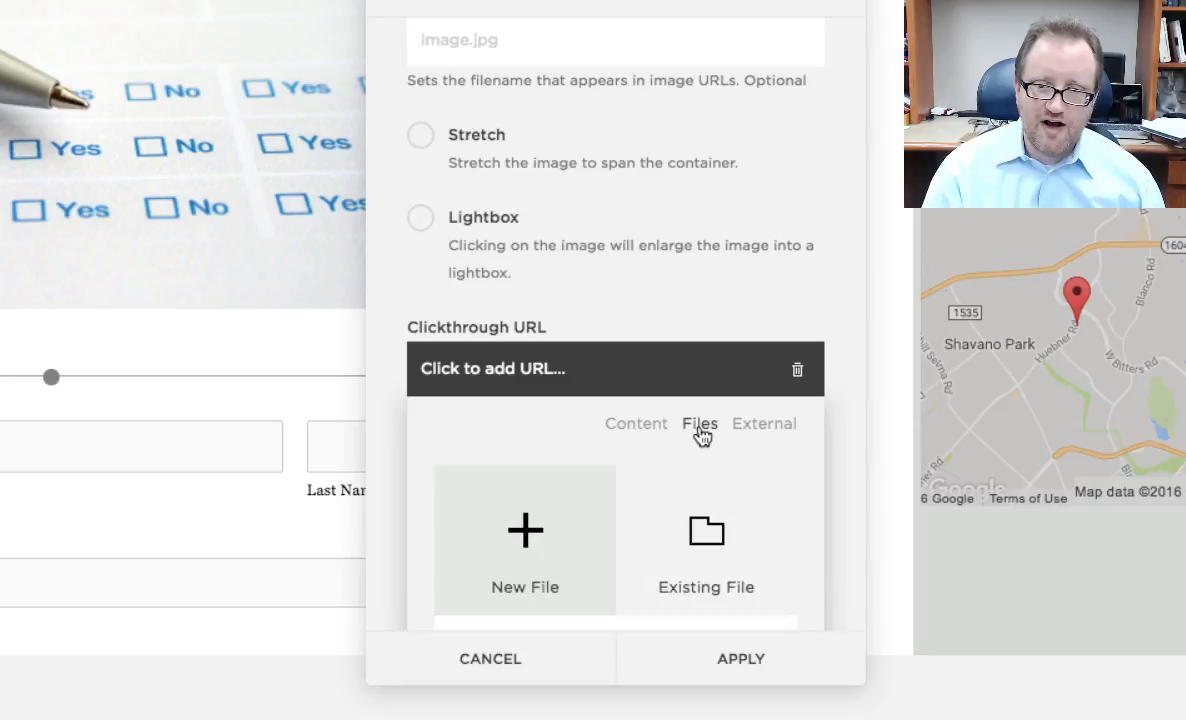
left_click(706, 540)
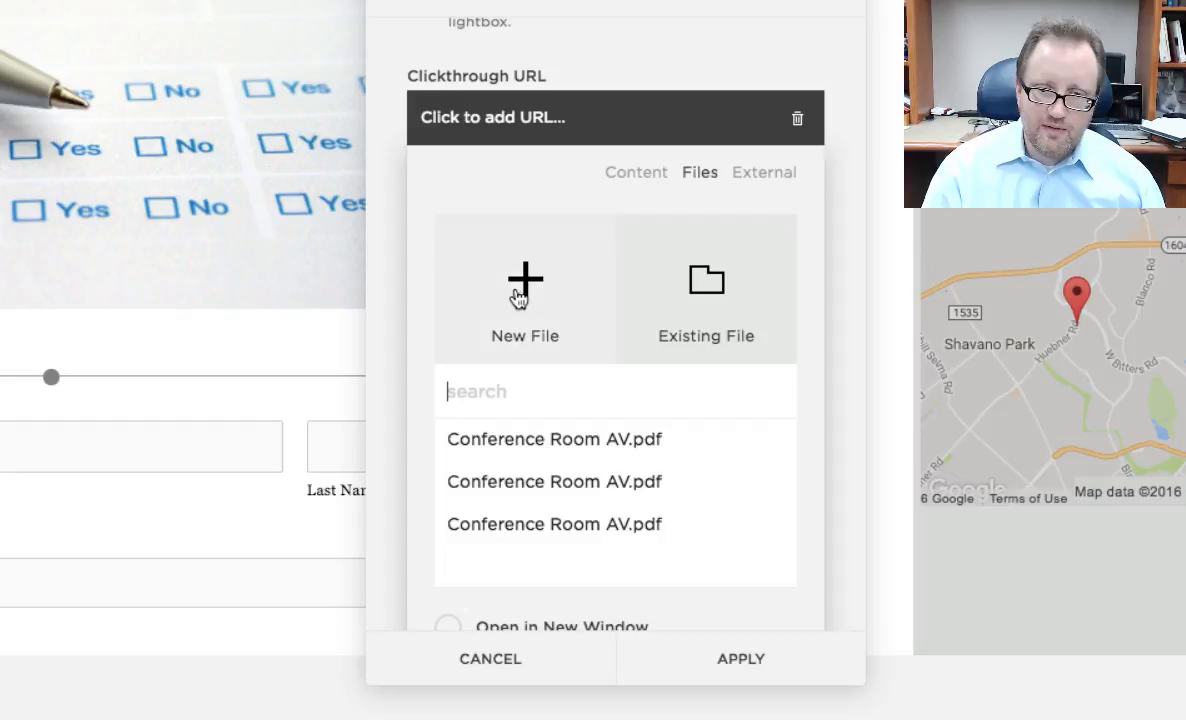
left_click(525, 300)
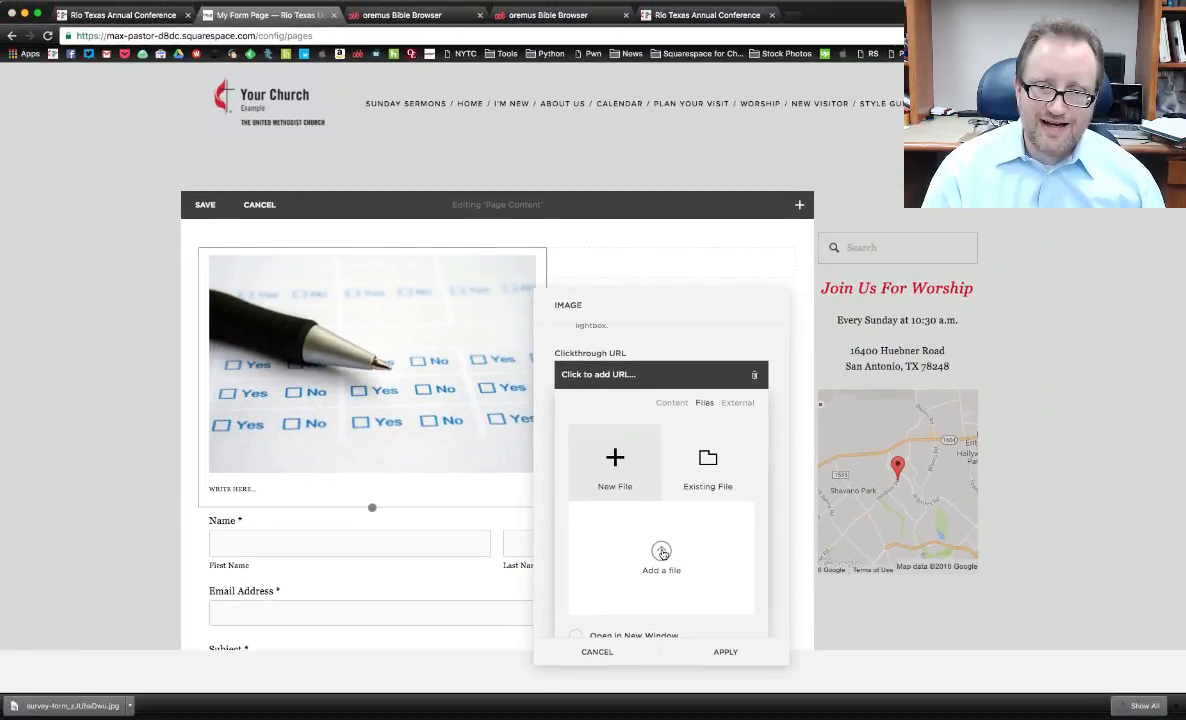
left_click(661, 551)
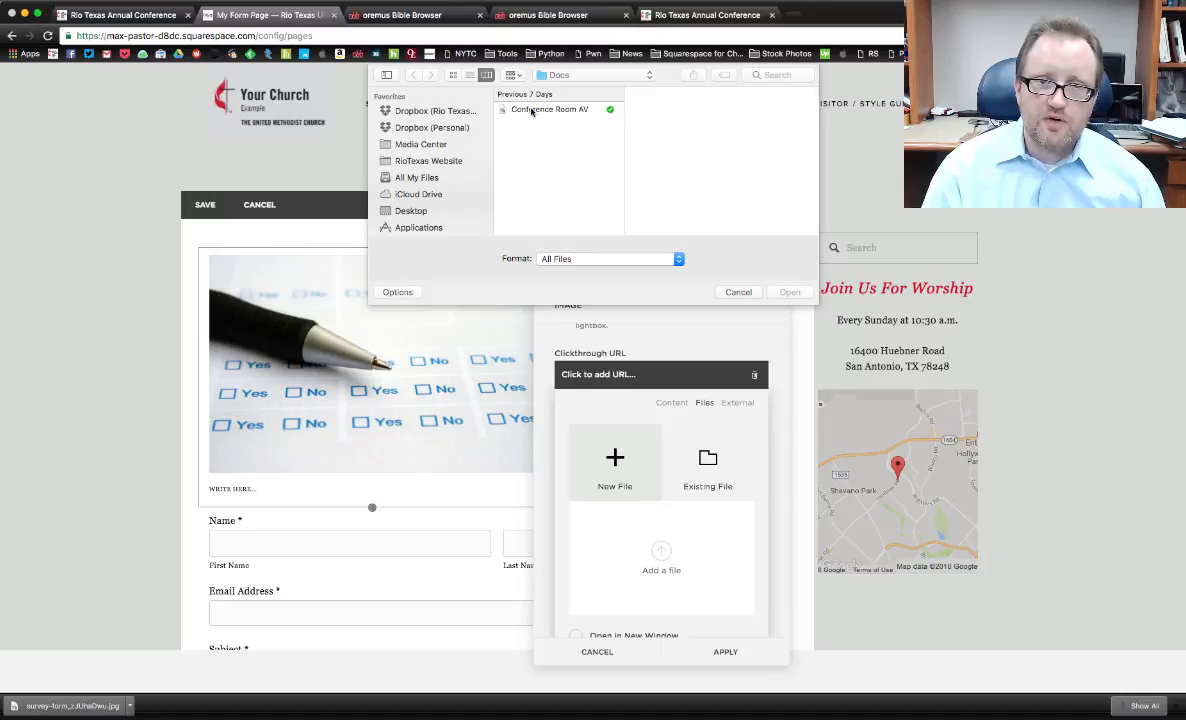
left_click(549, 109)
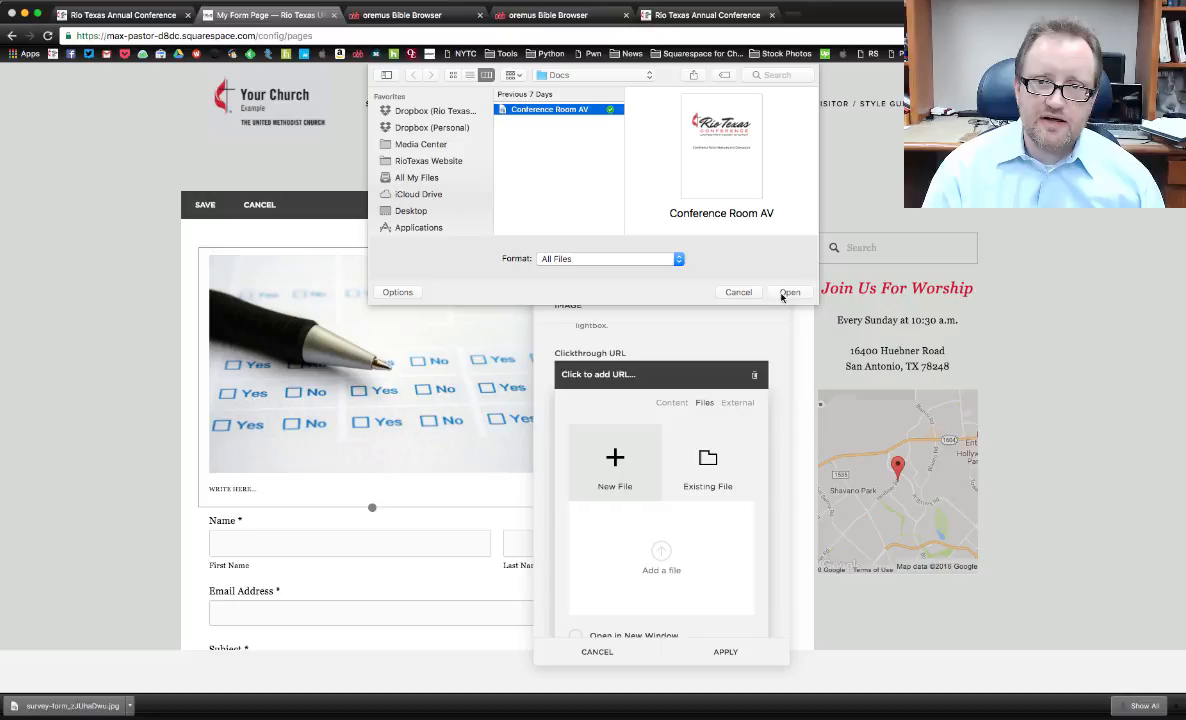
left_click(790, 292)
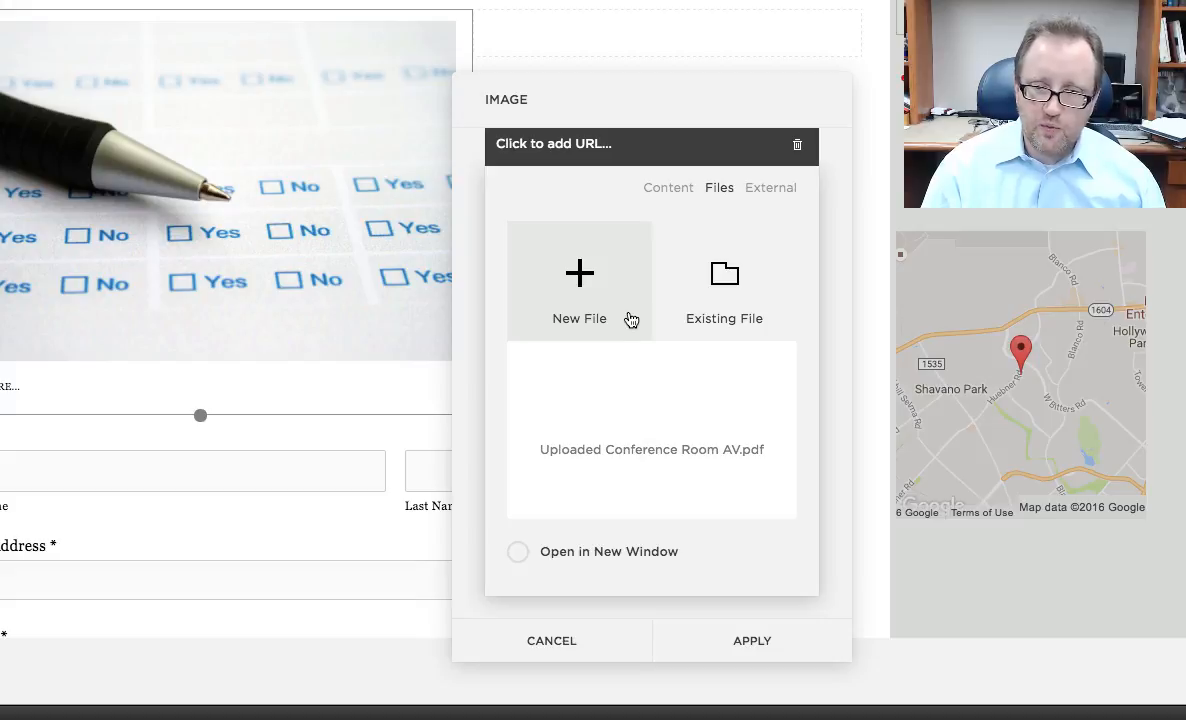
left_click(724, 290)
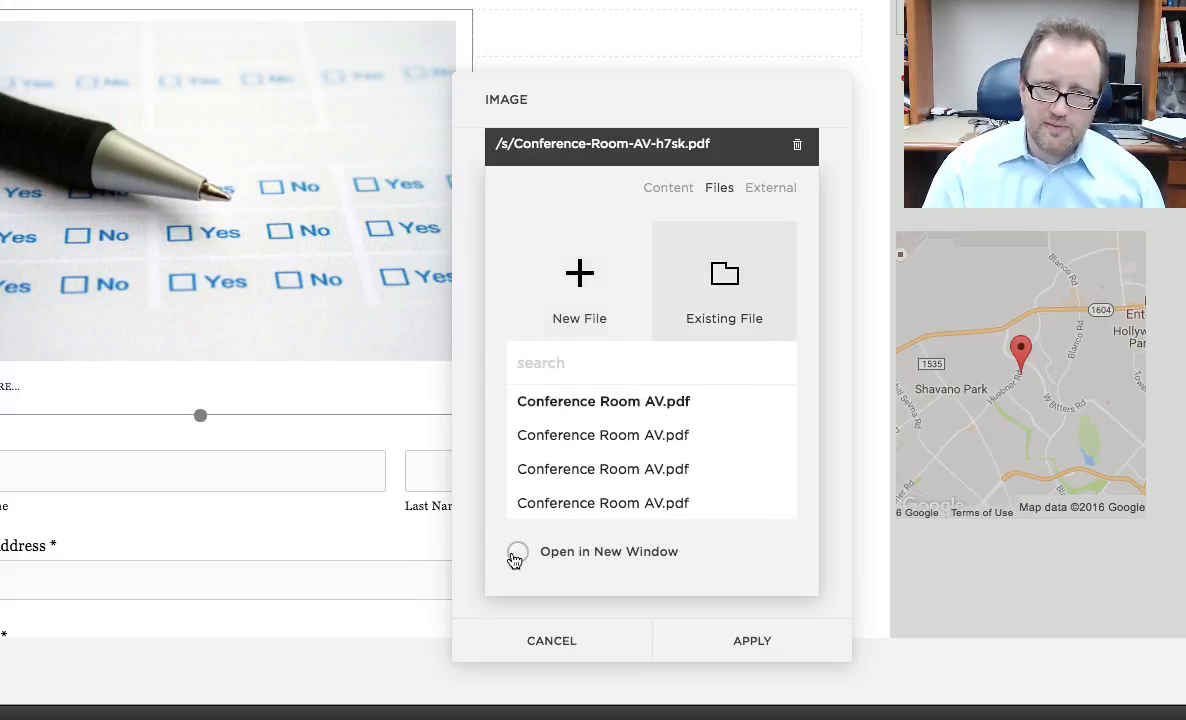
left_click(518, 551)
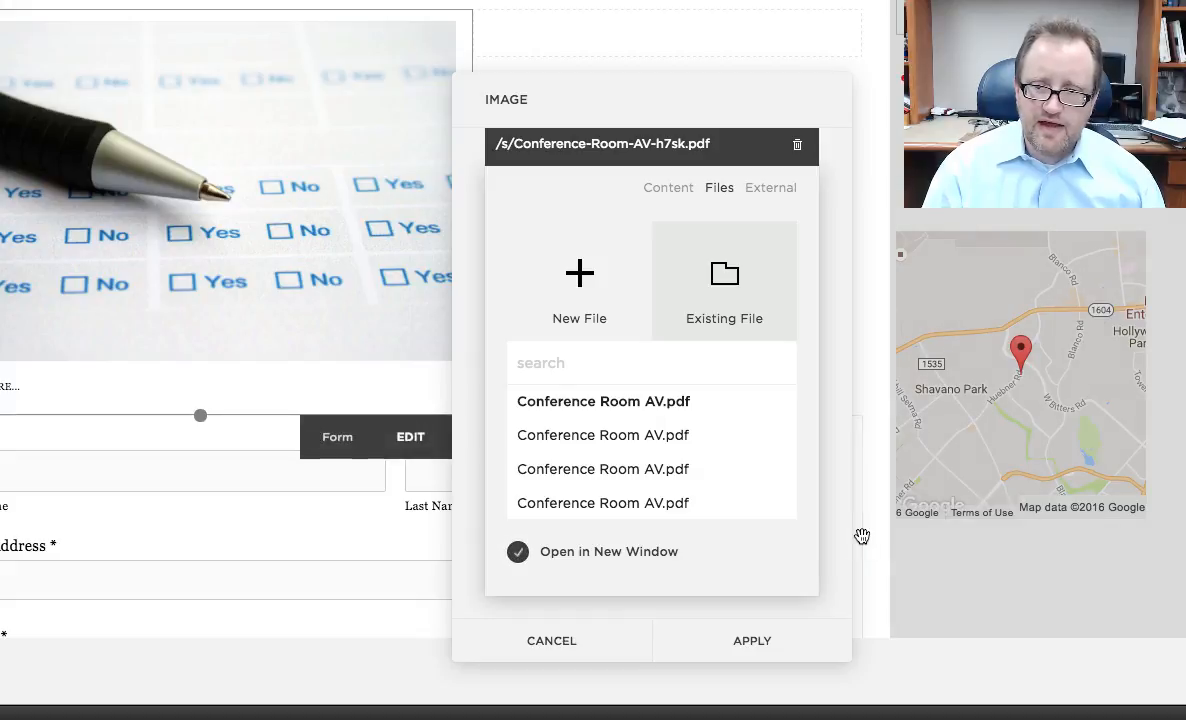
left_click(751, 640)
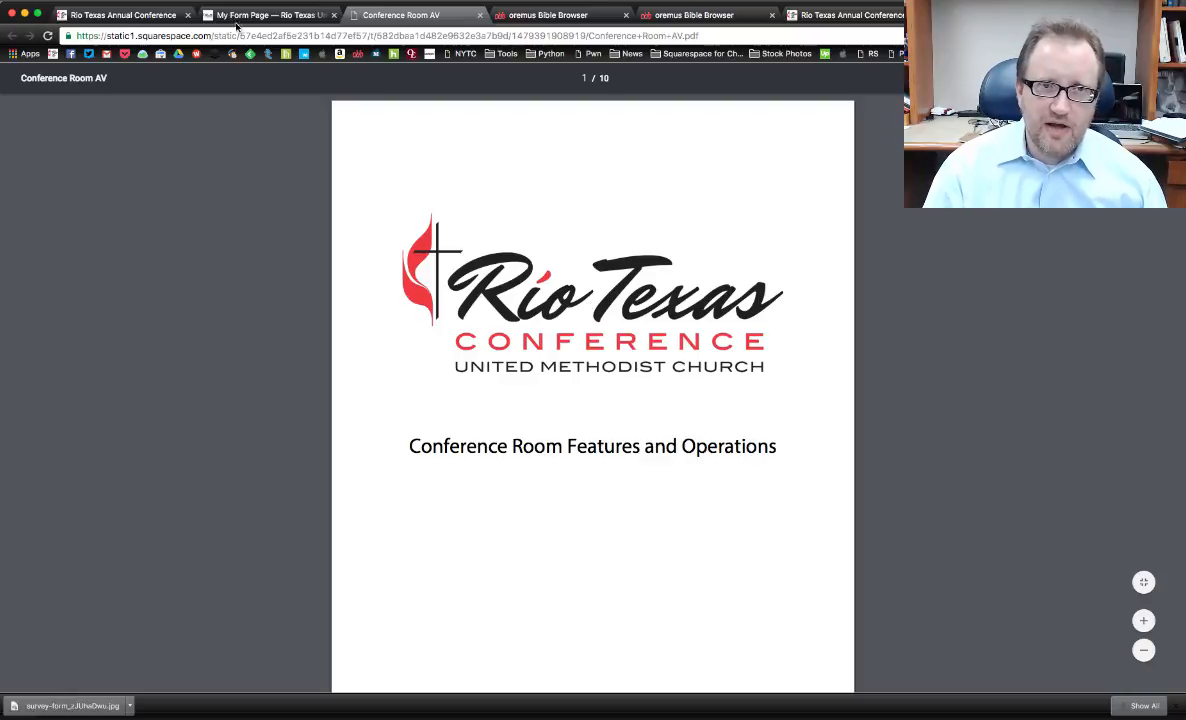
Return to the Squarespace editor tab after viewing the PDF.
left_click(270, 15)
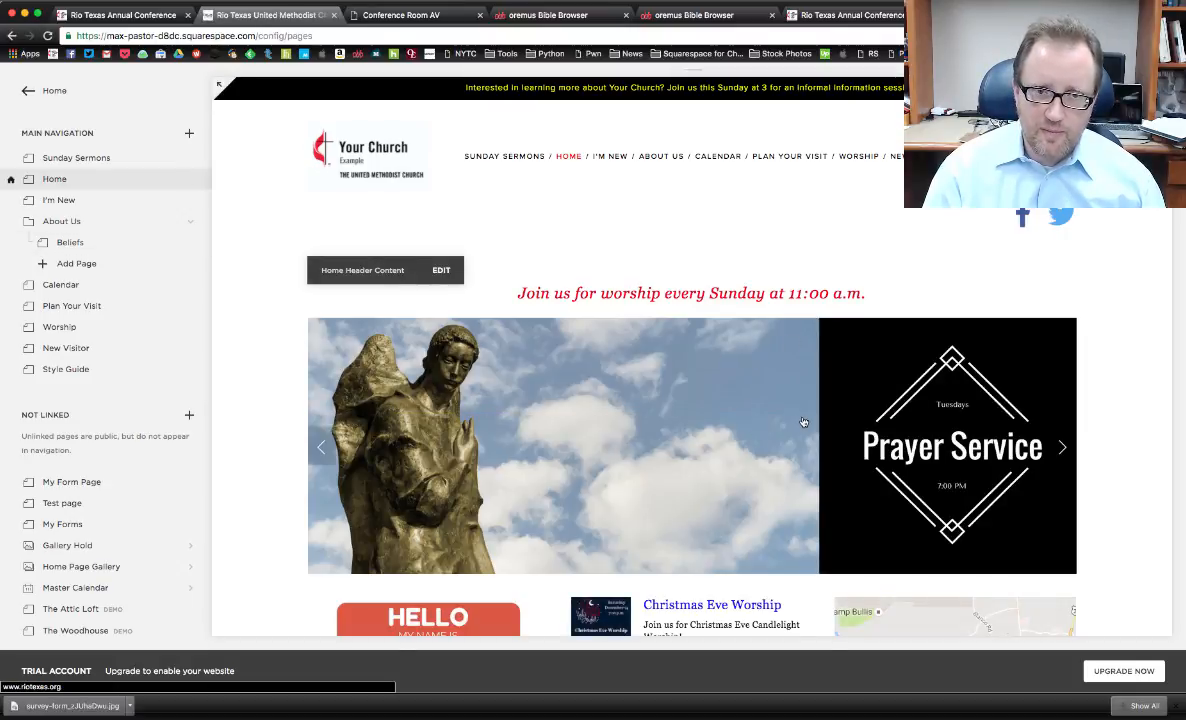
Scroll the Home page to show the Christmas Eve Worship and New To YourChurch blocks.
scroll("down", 3)
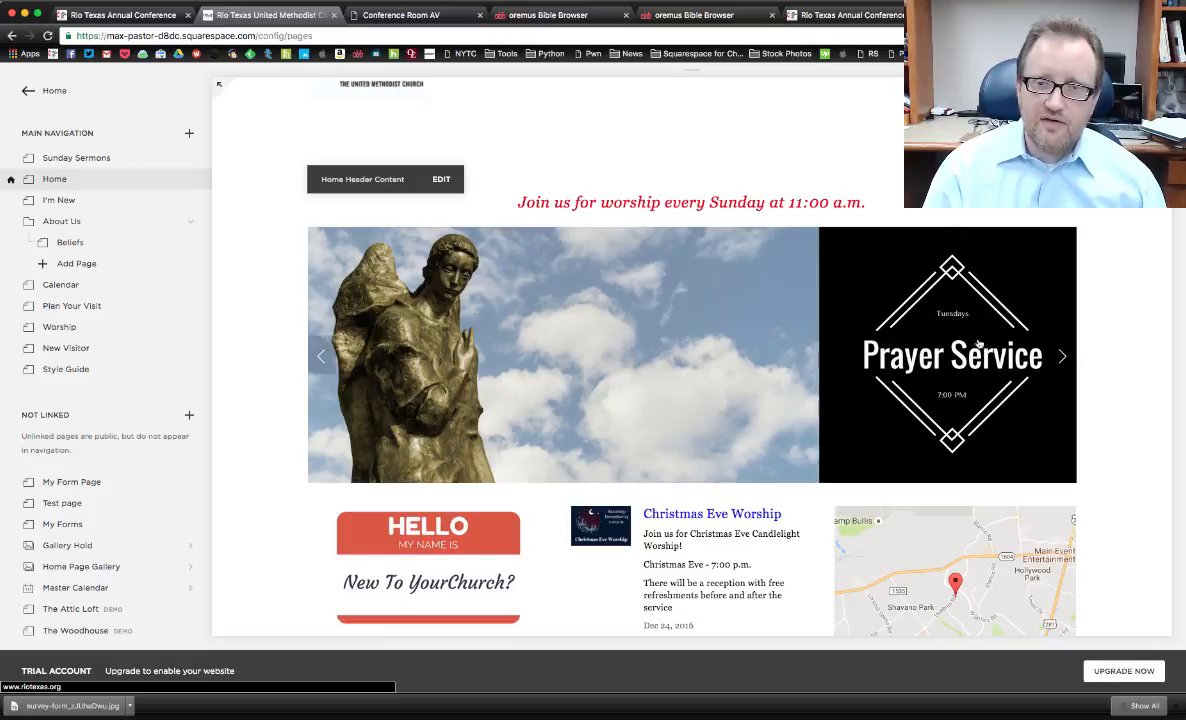
mouse_move(329, 406)
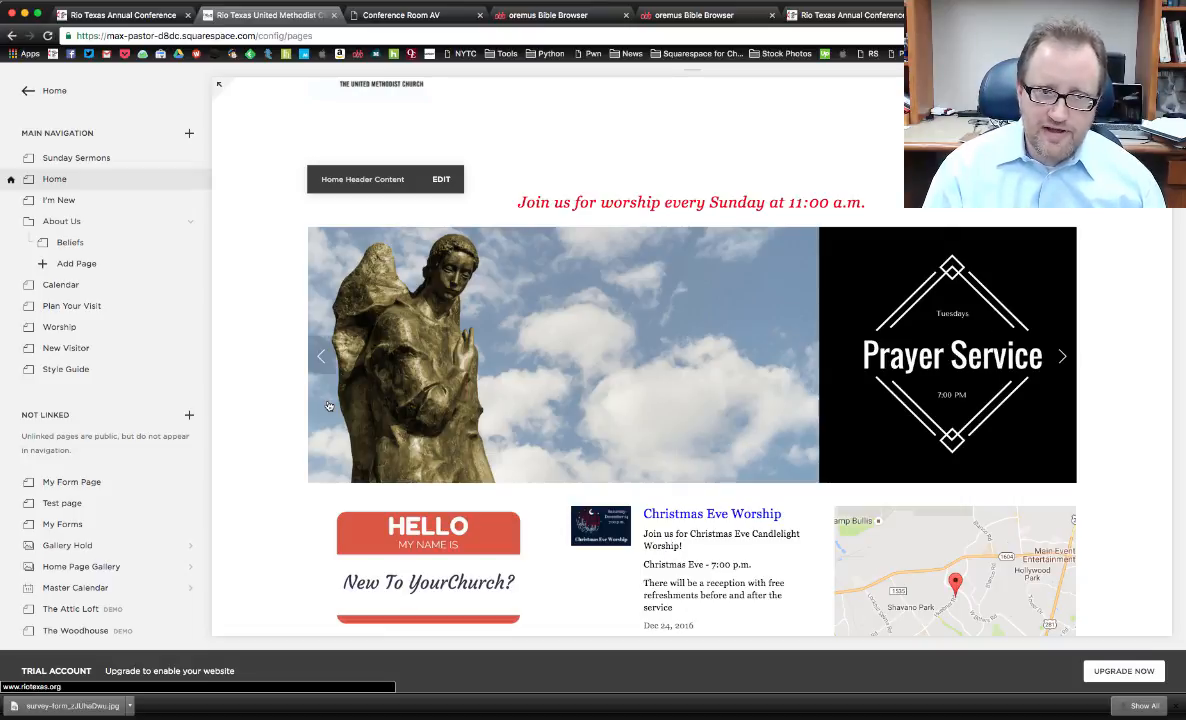
mouse_move(532, 405)
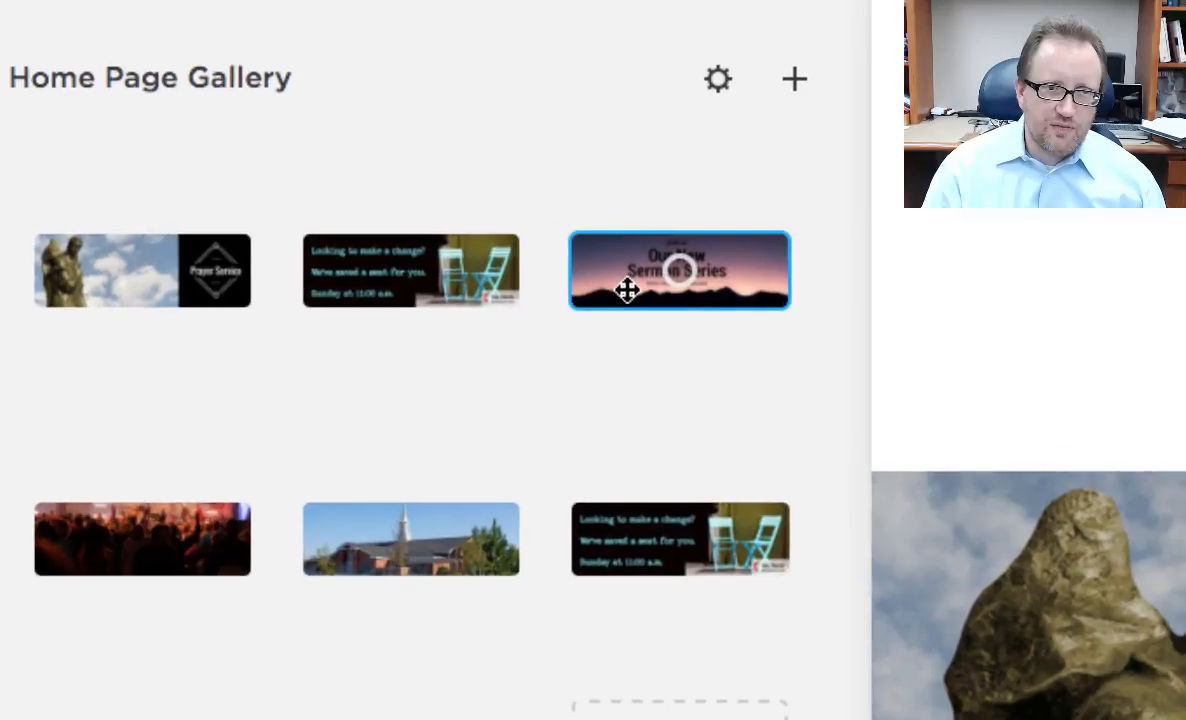
mouse_move(751, 269)
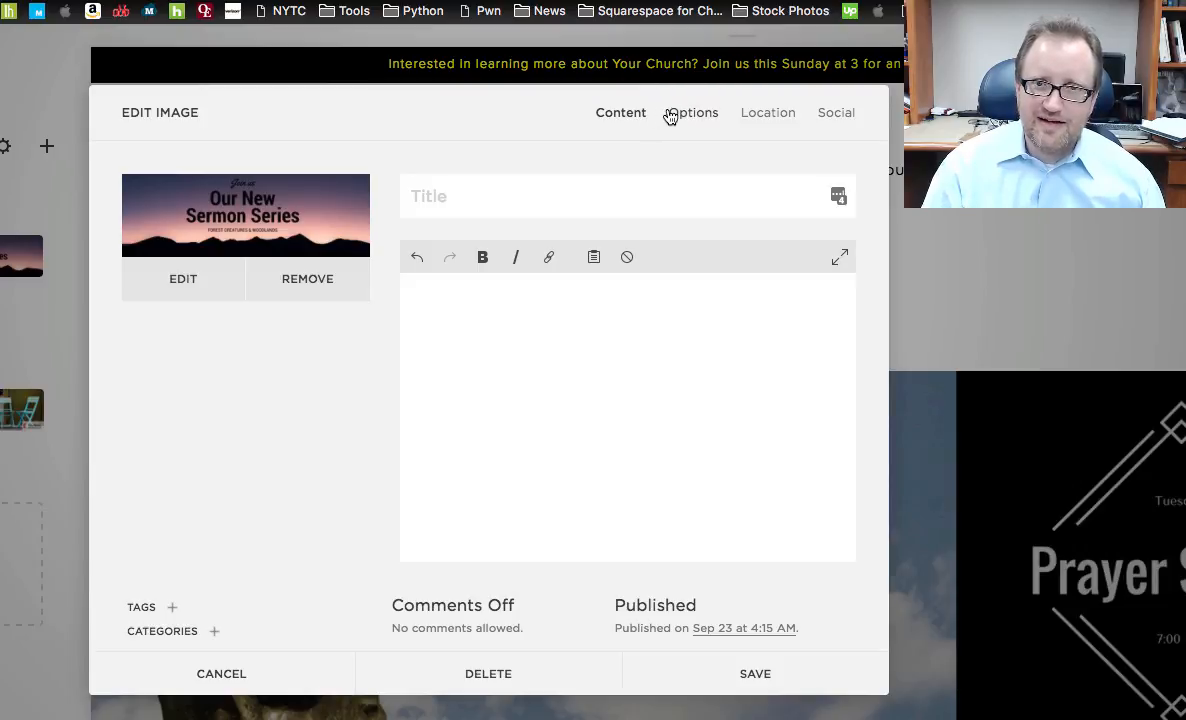
mouse_move(790, 112)
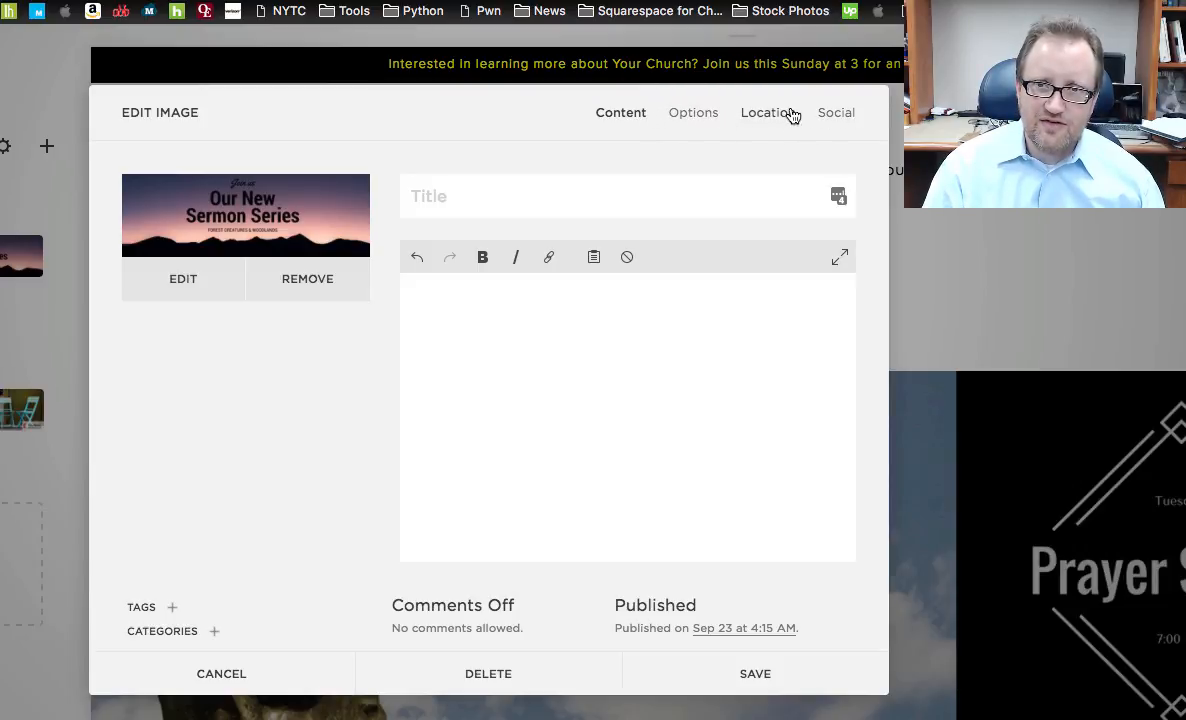
Set the Our New Sermon Series slide's clickthrough URL to the Worship page and save.
left_click(693, 112)
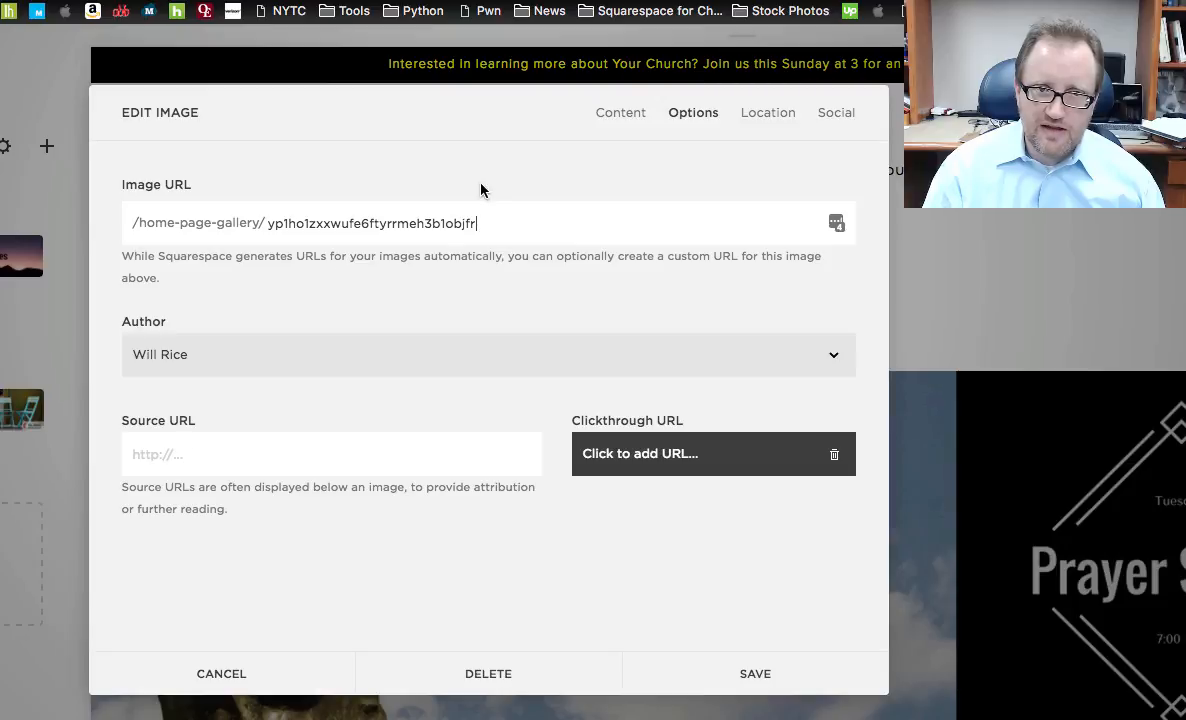
mouse_move(643, 450)
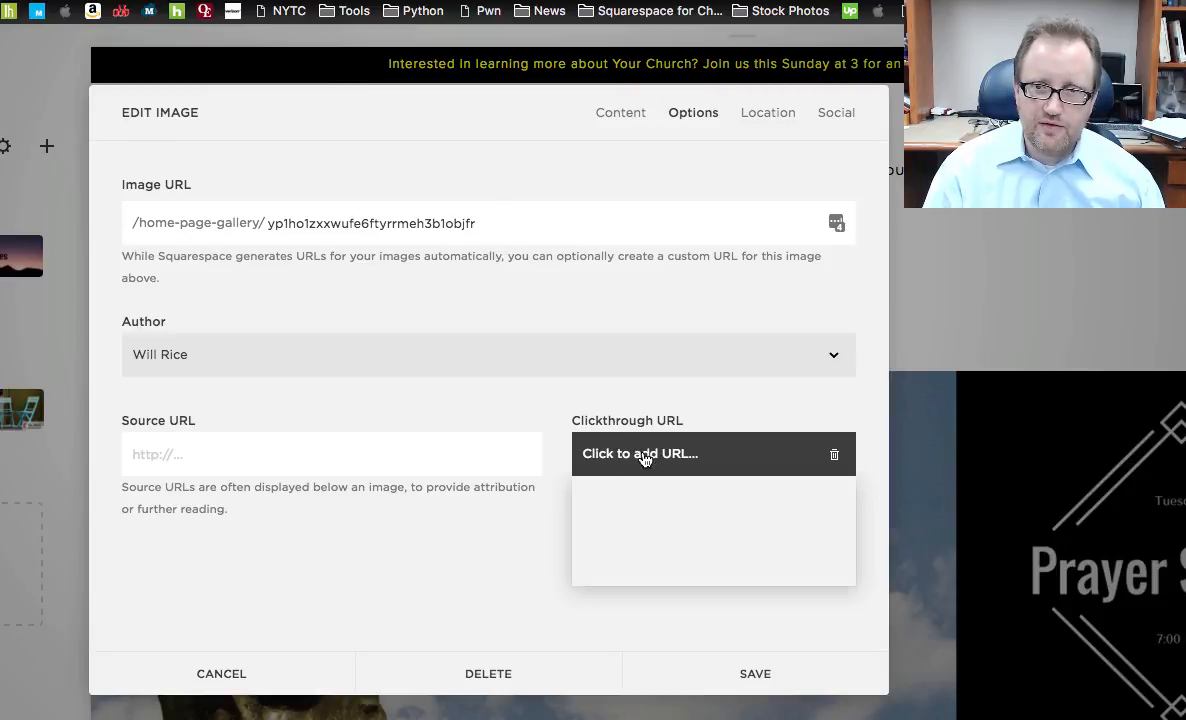
left_click(640, 453)
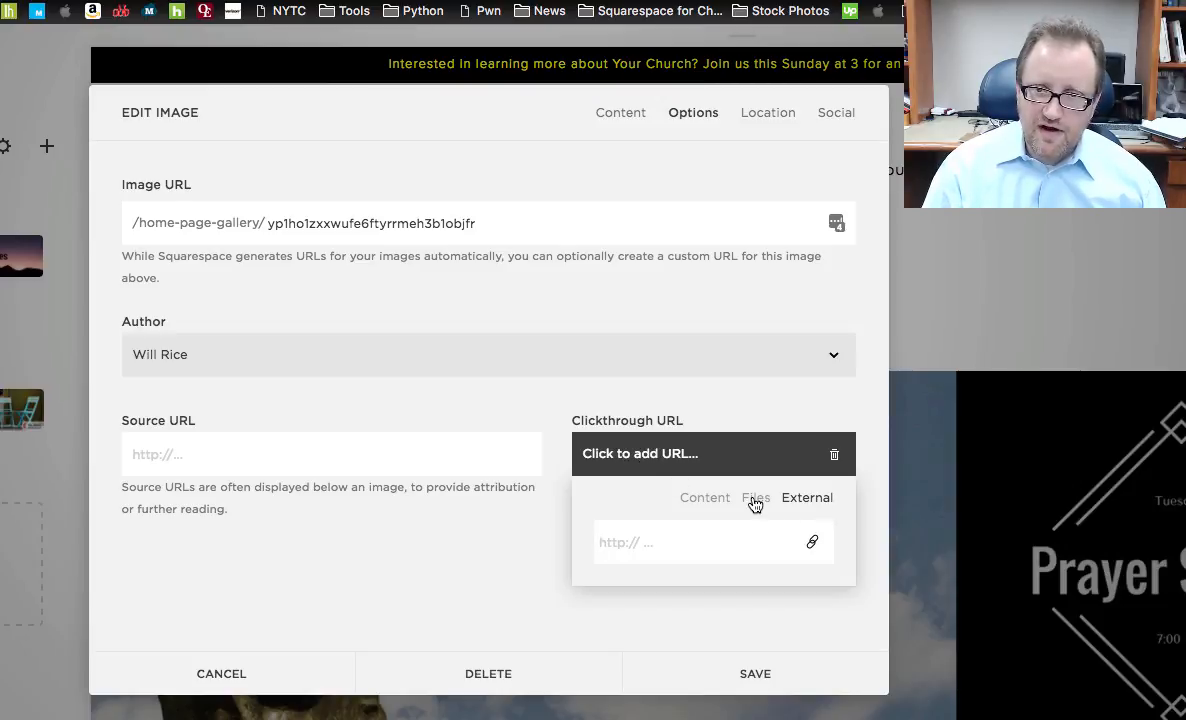
left_click(705, 498)
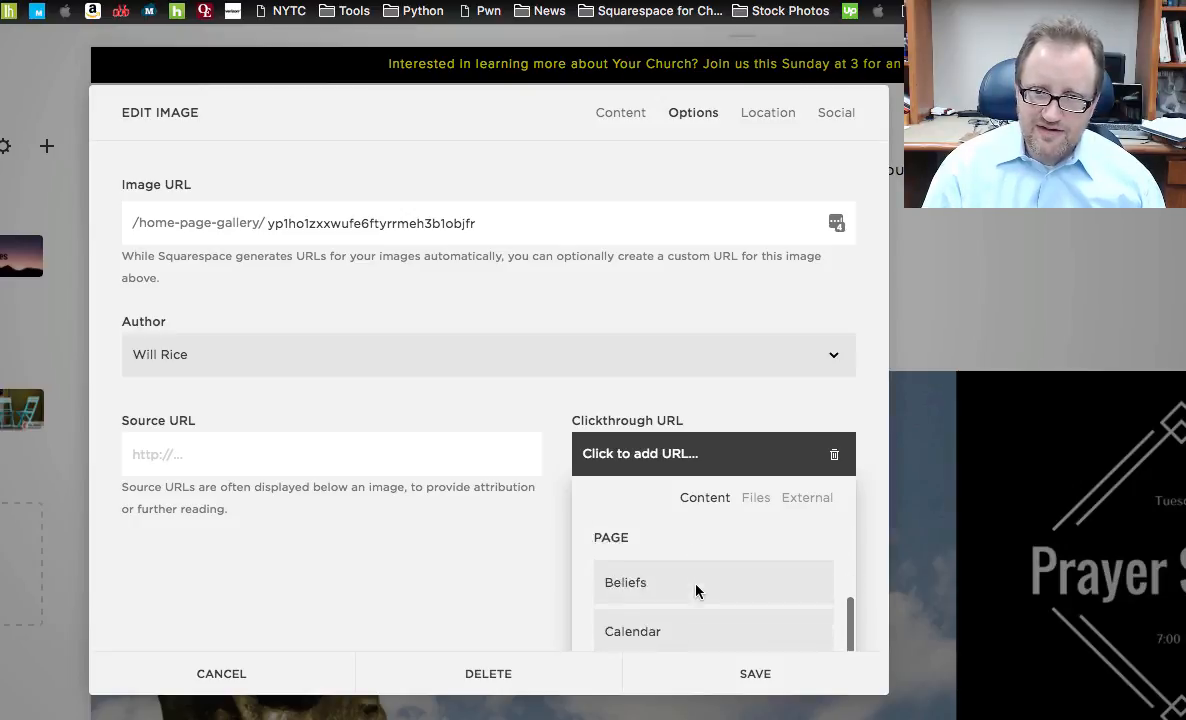
scroll("down", 3)
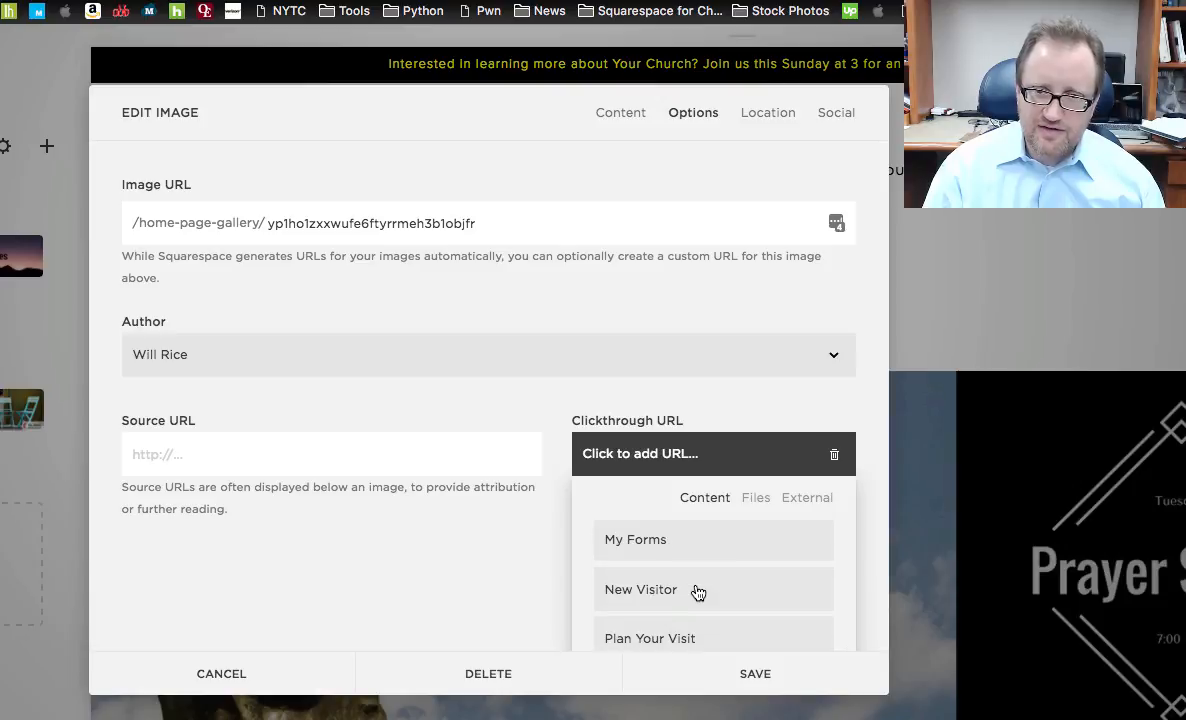
scroll("down", 3)
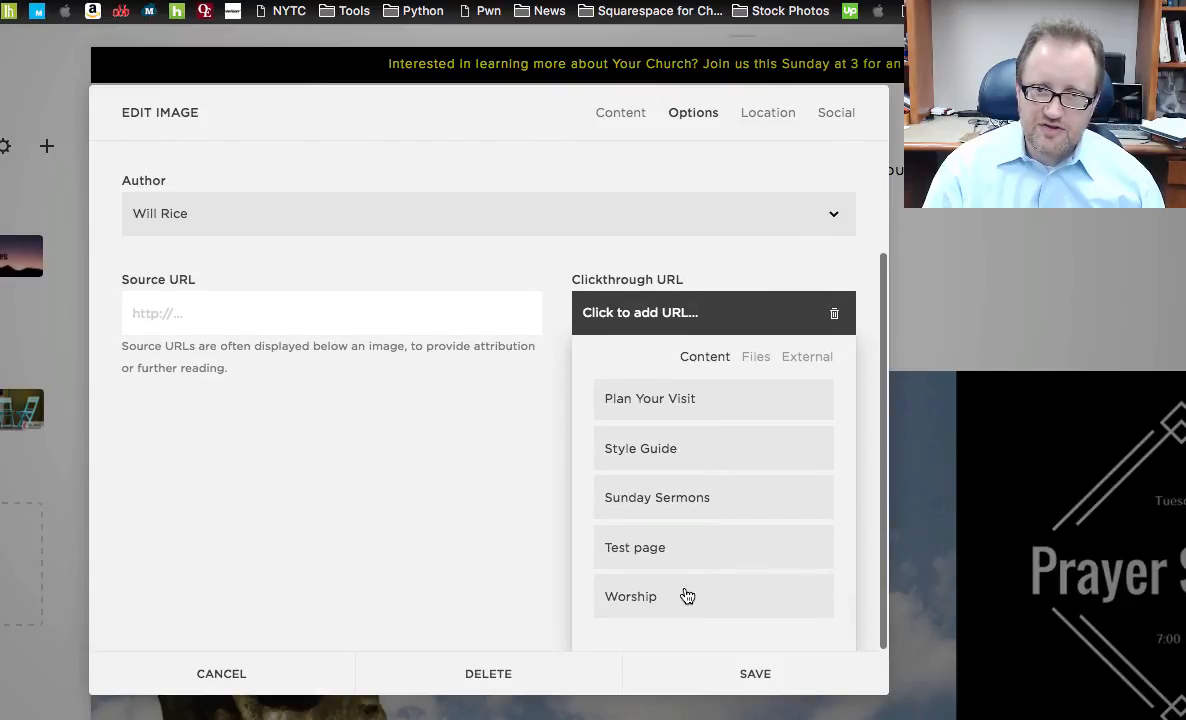
left_click(631, 596)
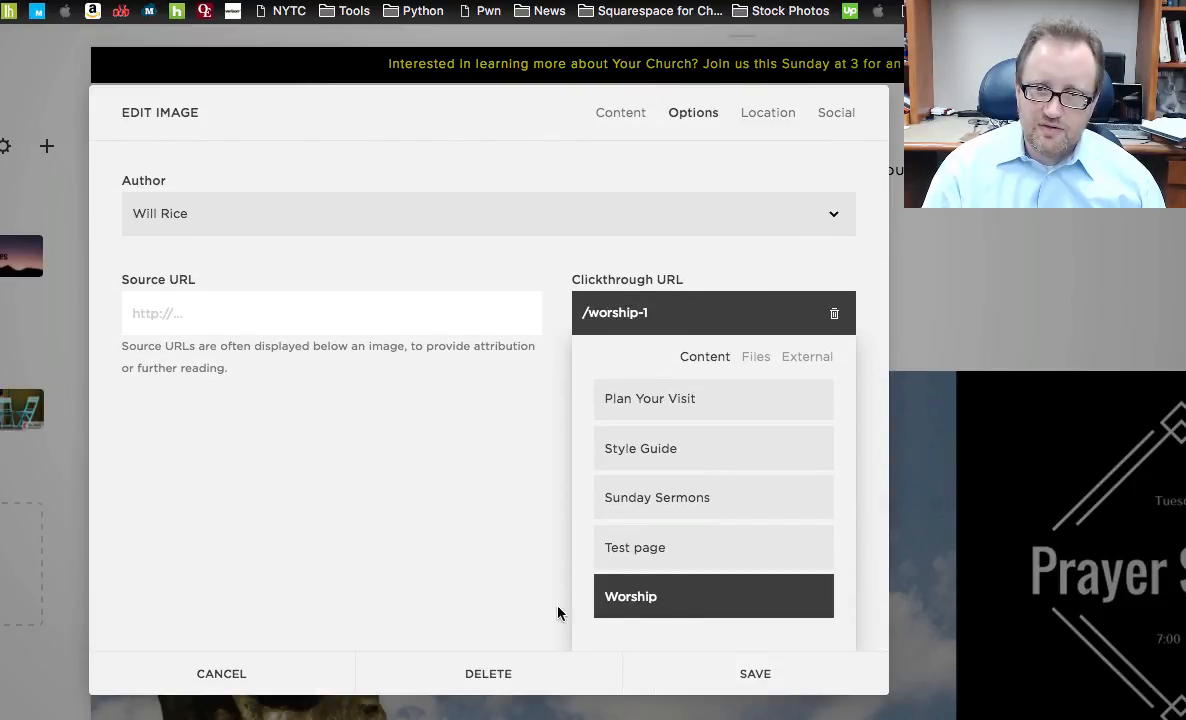
left_click(755, 673)
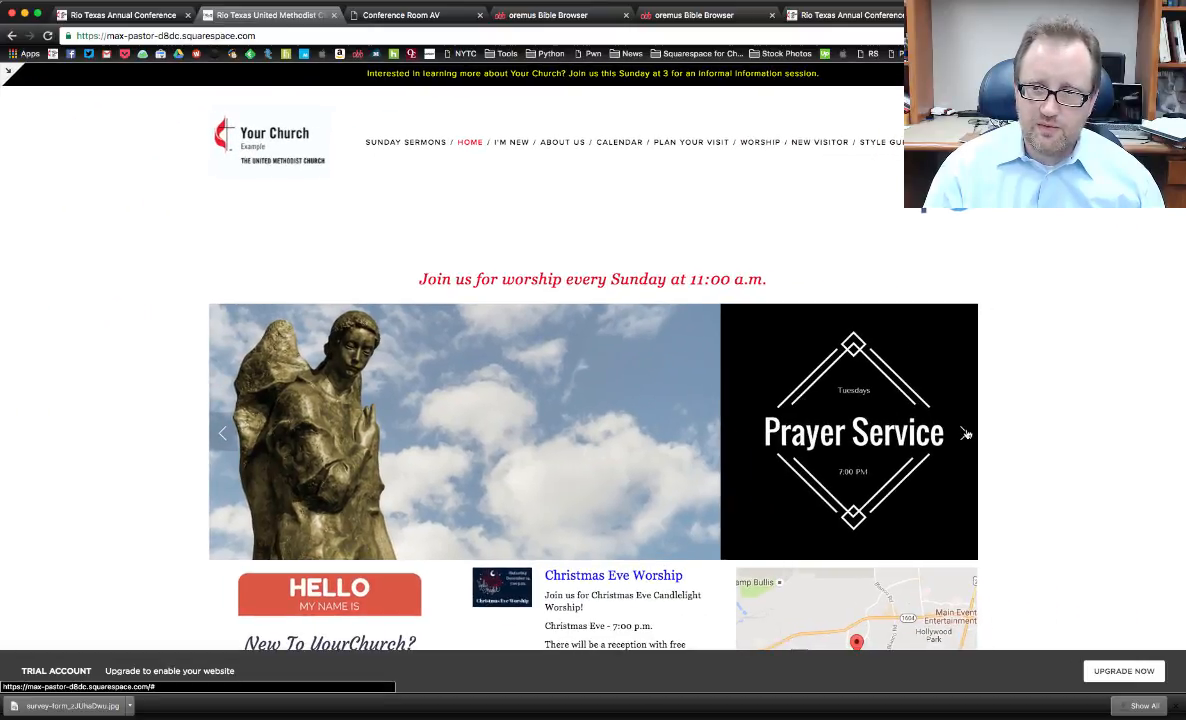
Click the home page sermon series slide and check the Traditional and Contemporary Worship content loads.
left_click(964, 432)
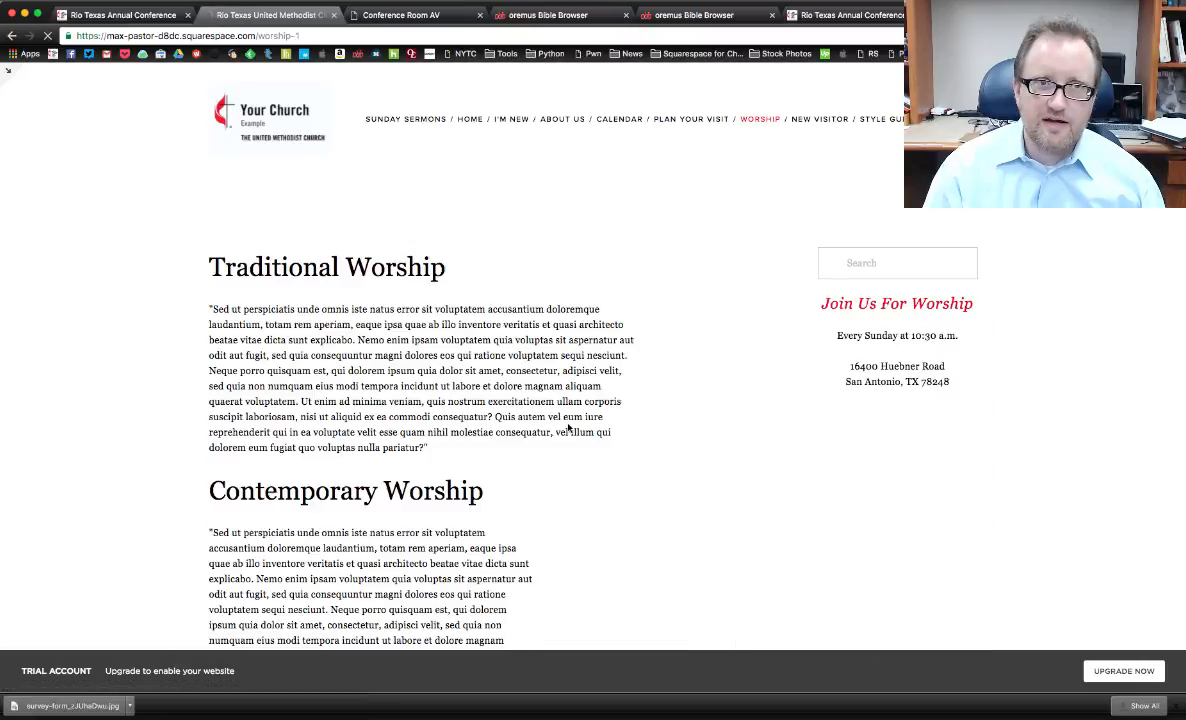
scroll("down", 3)
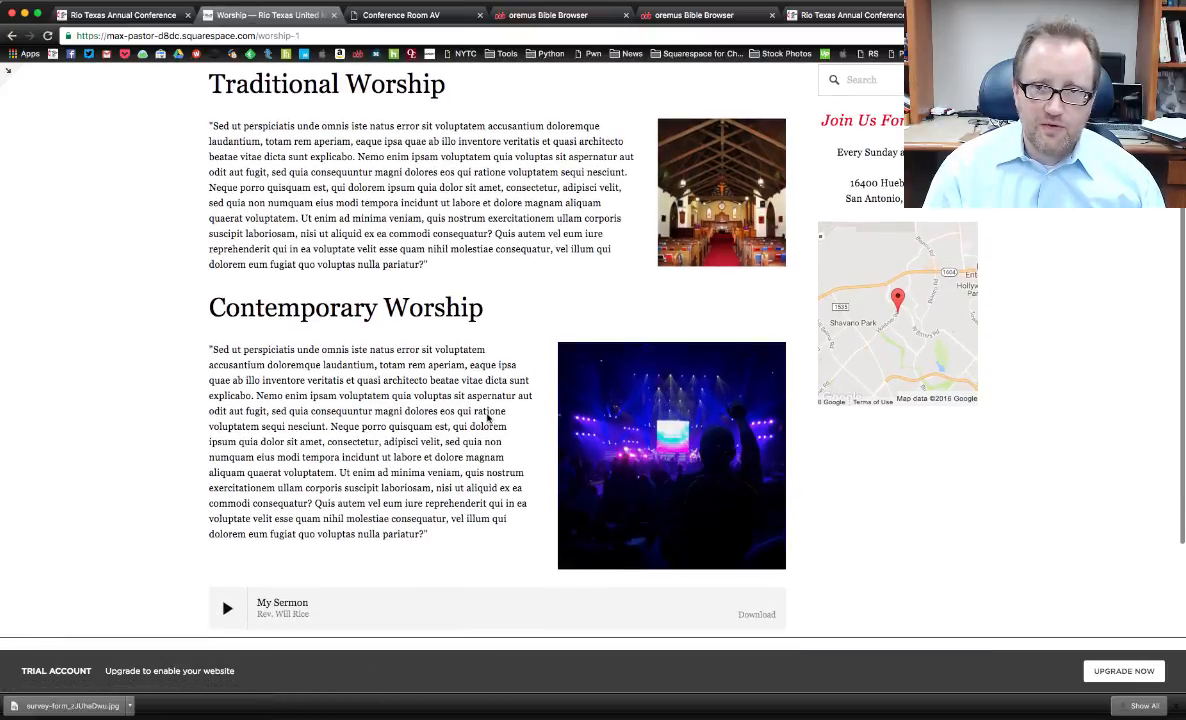